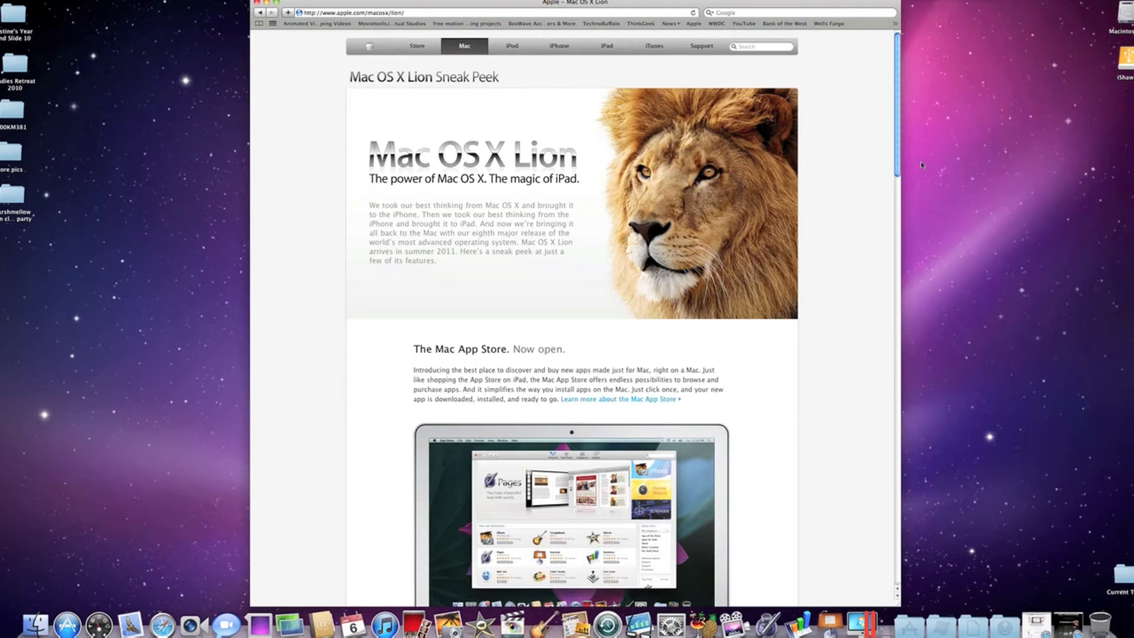
mouse_move(888, 167)
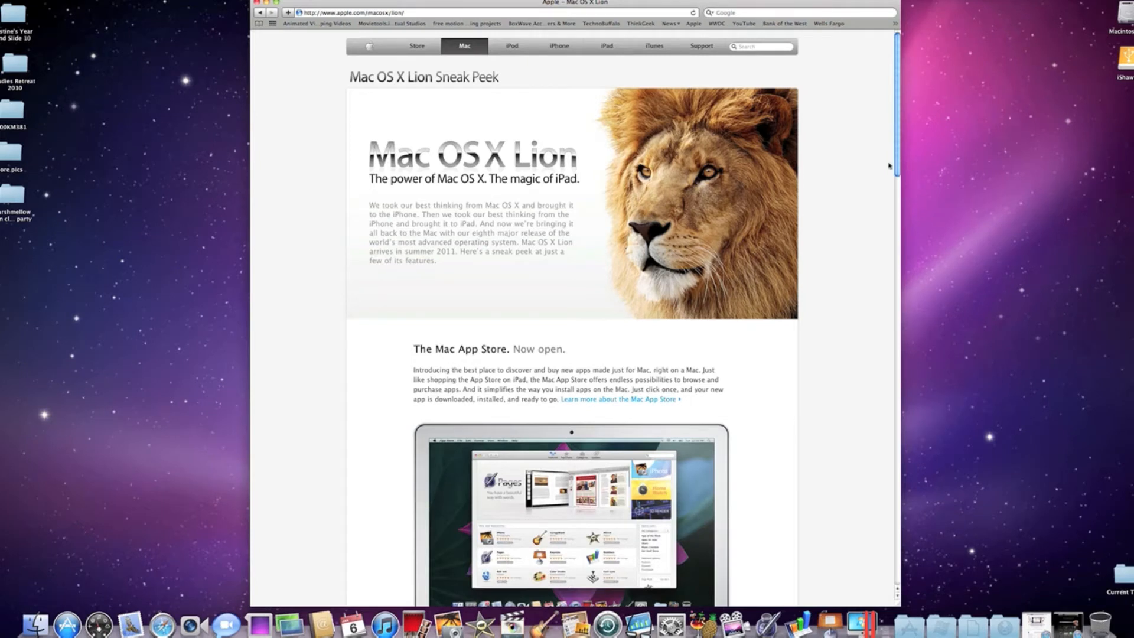
Scroll down the Mac OS X Lion Sneak Peek page past Mac App Store to the Launchpad feature.
scroll("down", 3)
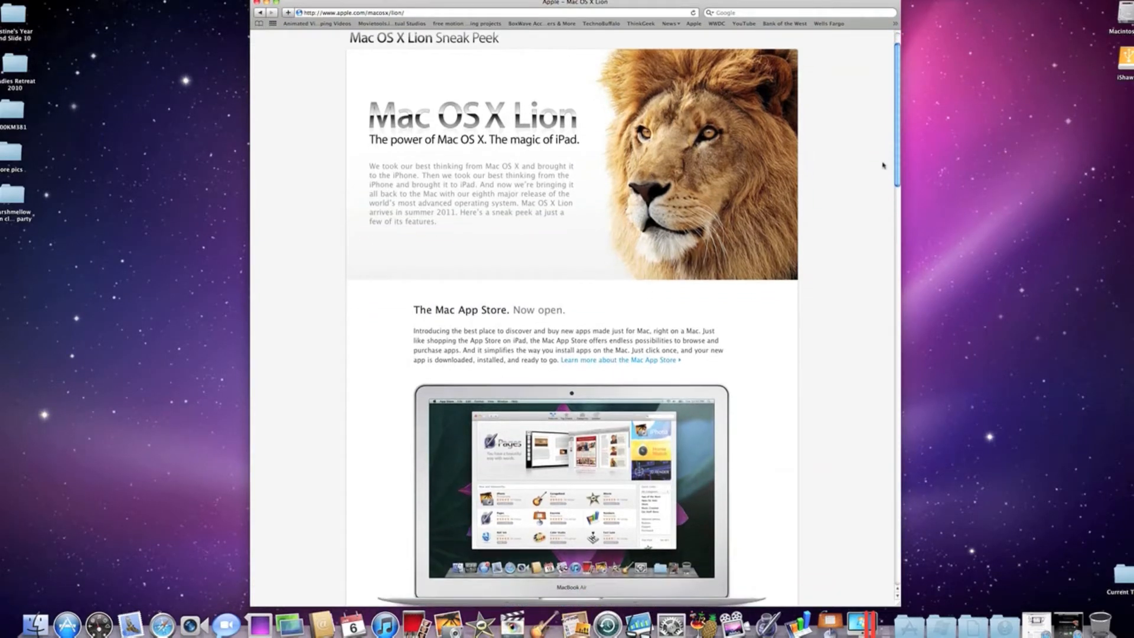
scroll("down", 3)
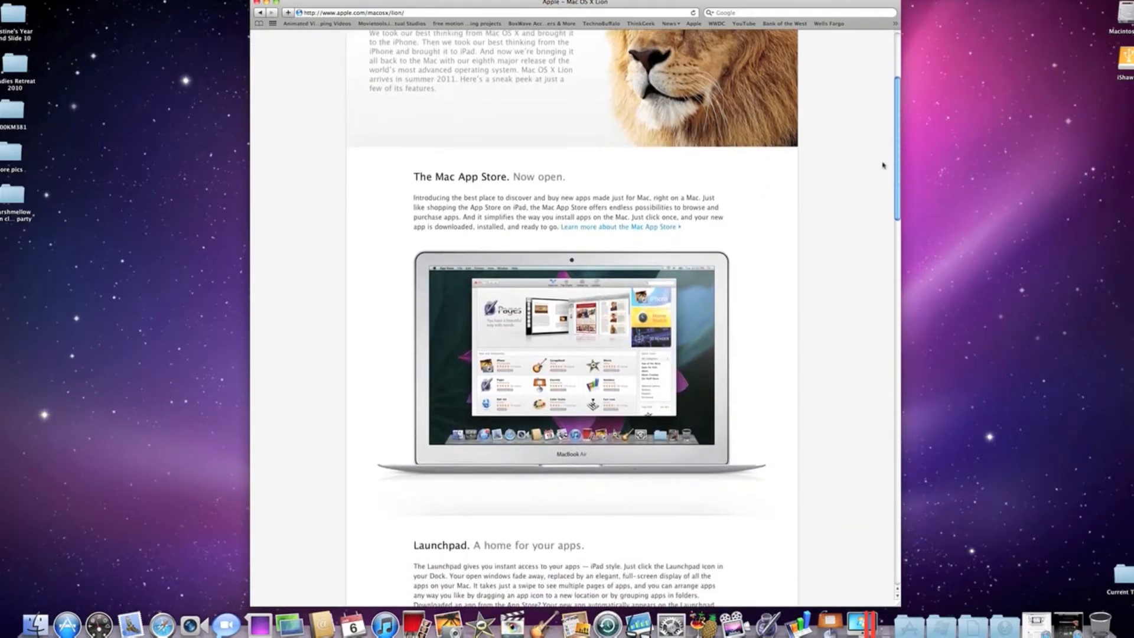
scroll("down", 3)
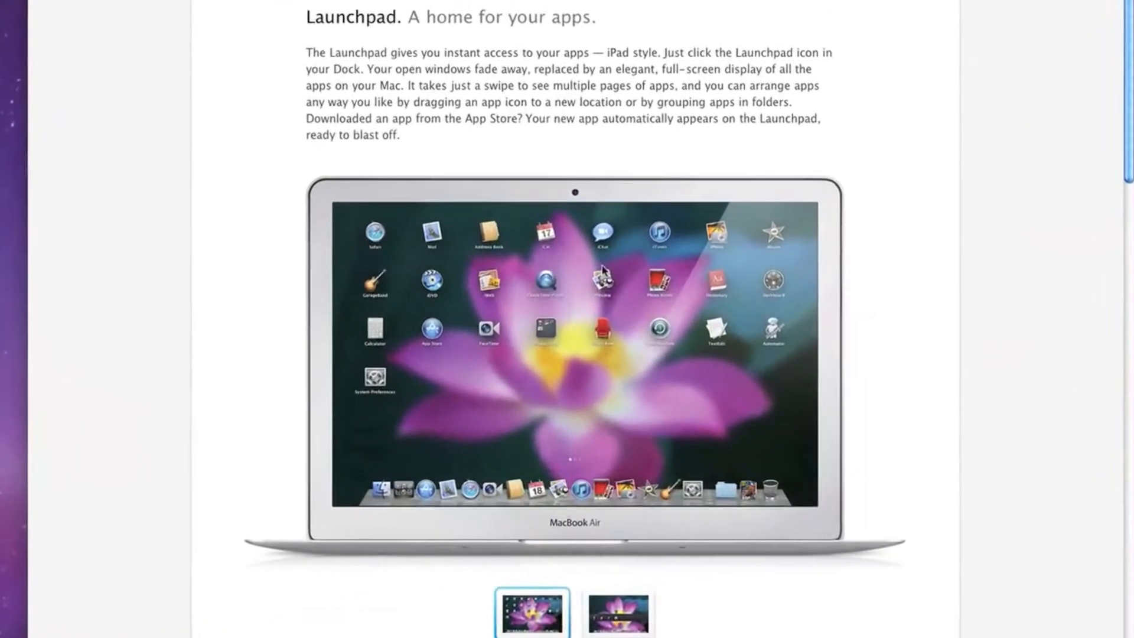
scroll("down", 3)
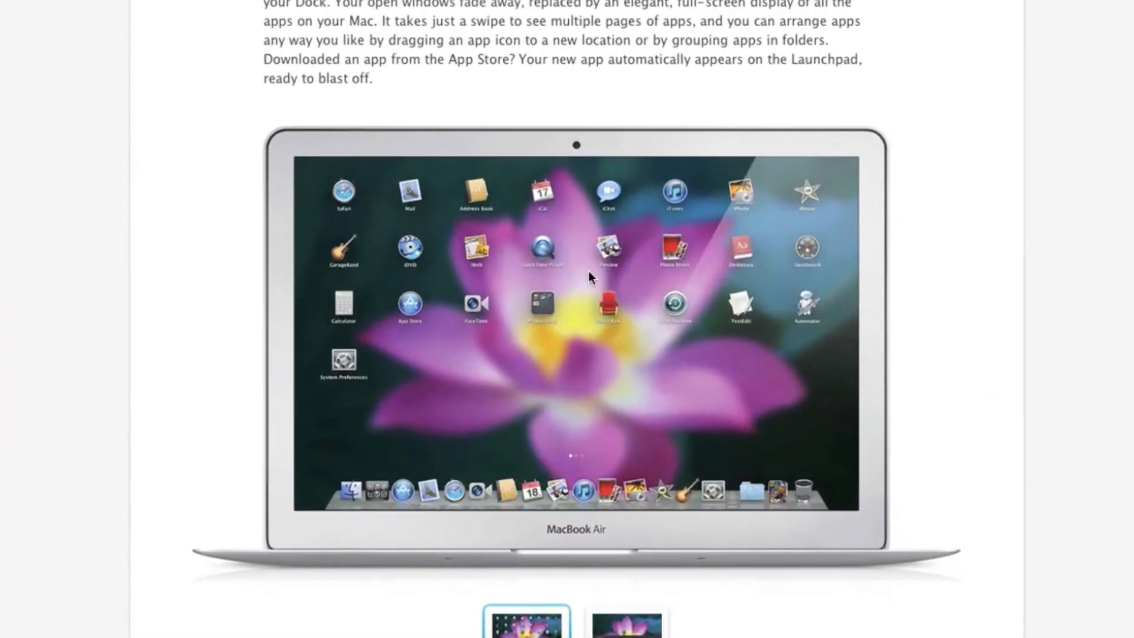
mouse_move(759, 293)
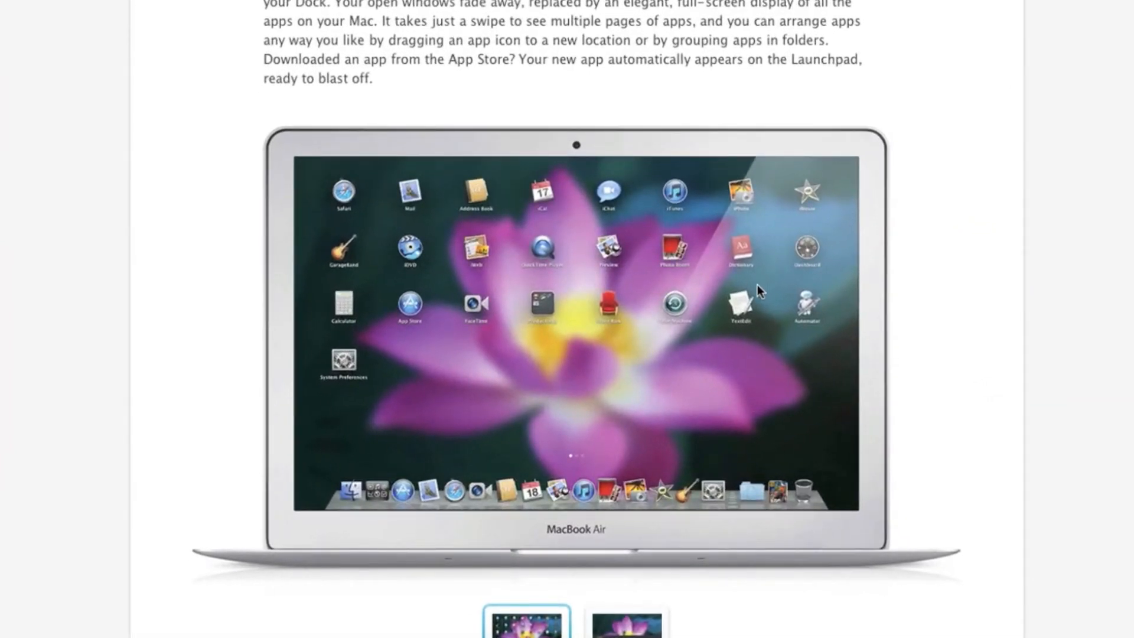
mouse_move(736, 292)
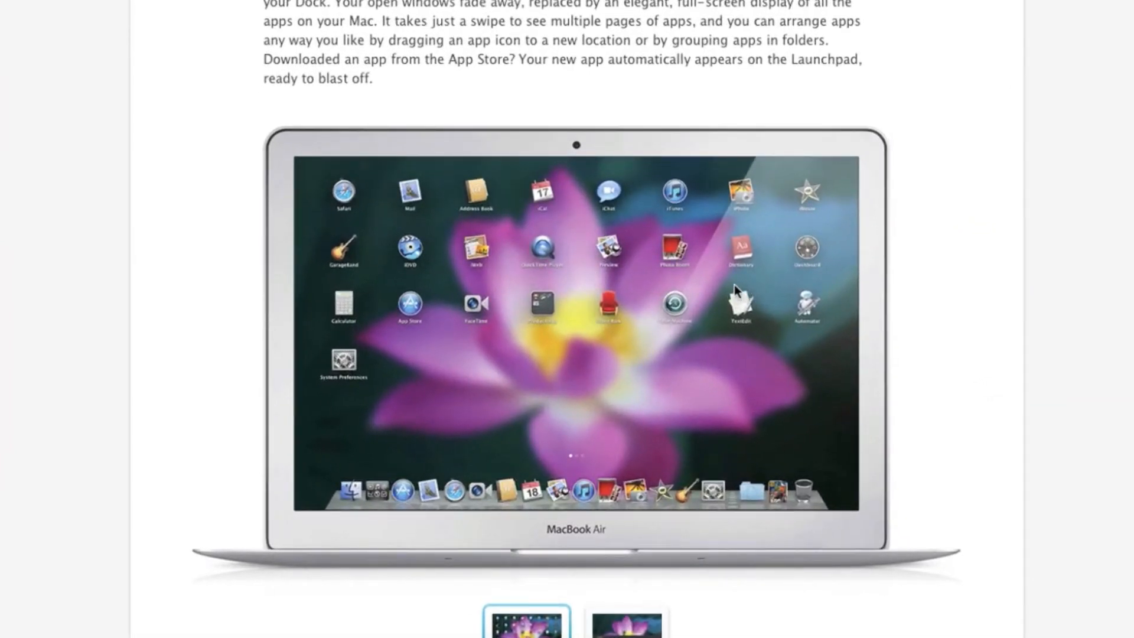
mouse_move(726, 307)
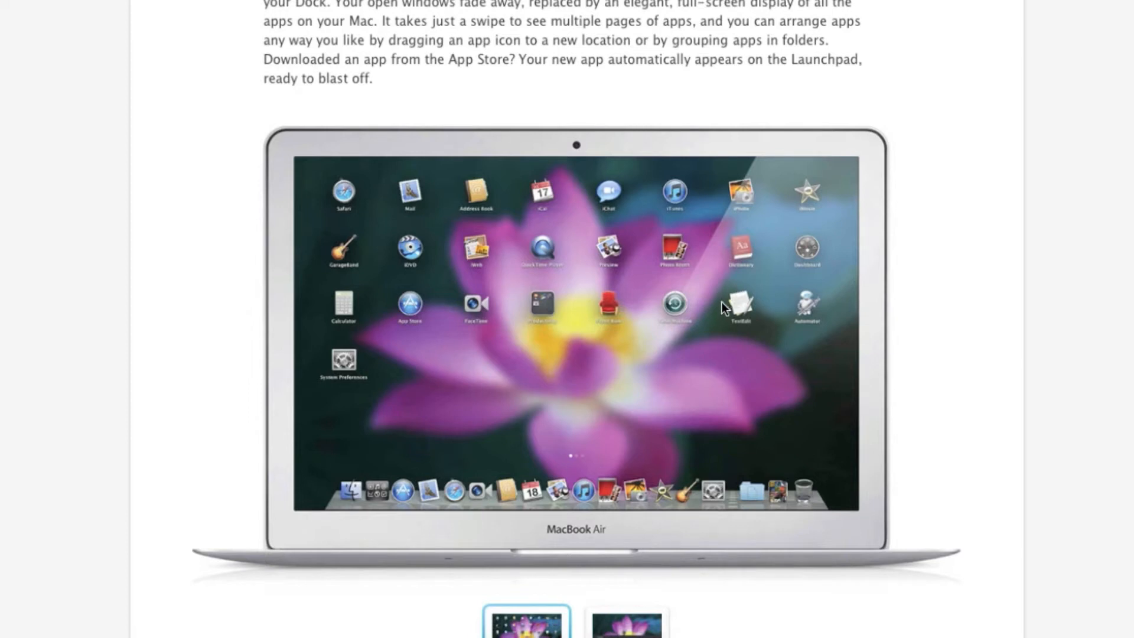
mouse_move(710, 339)
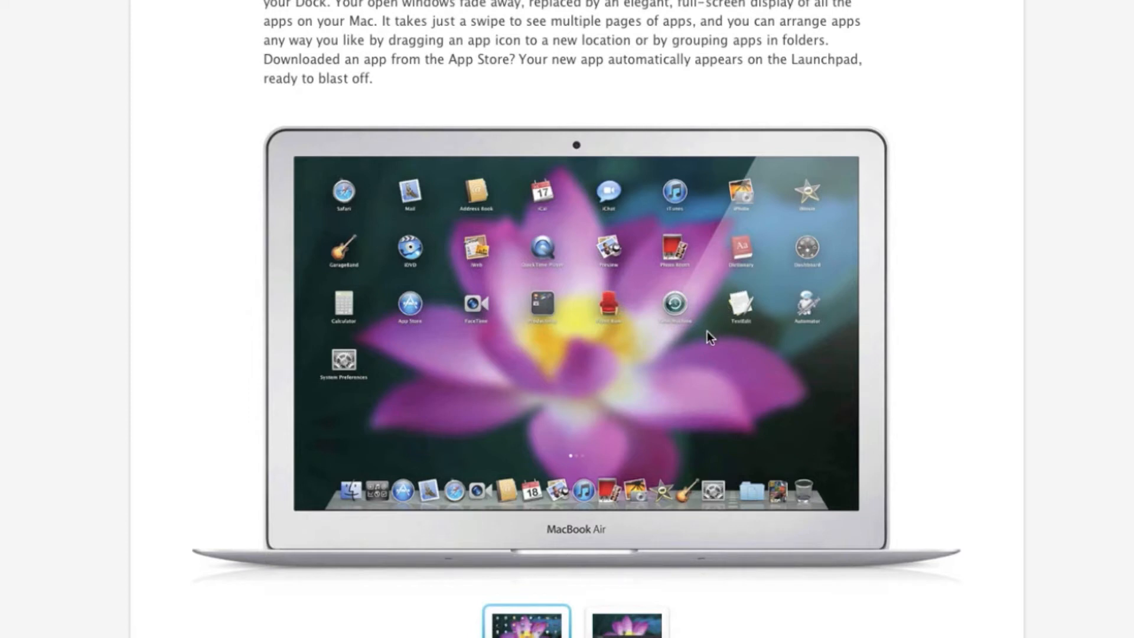
mouse_move(388, 275)
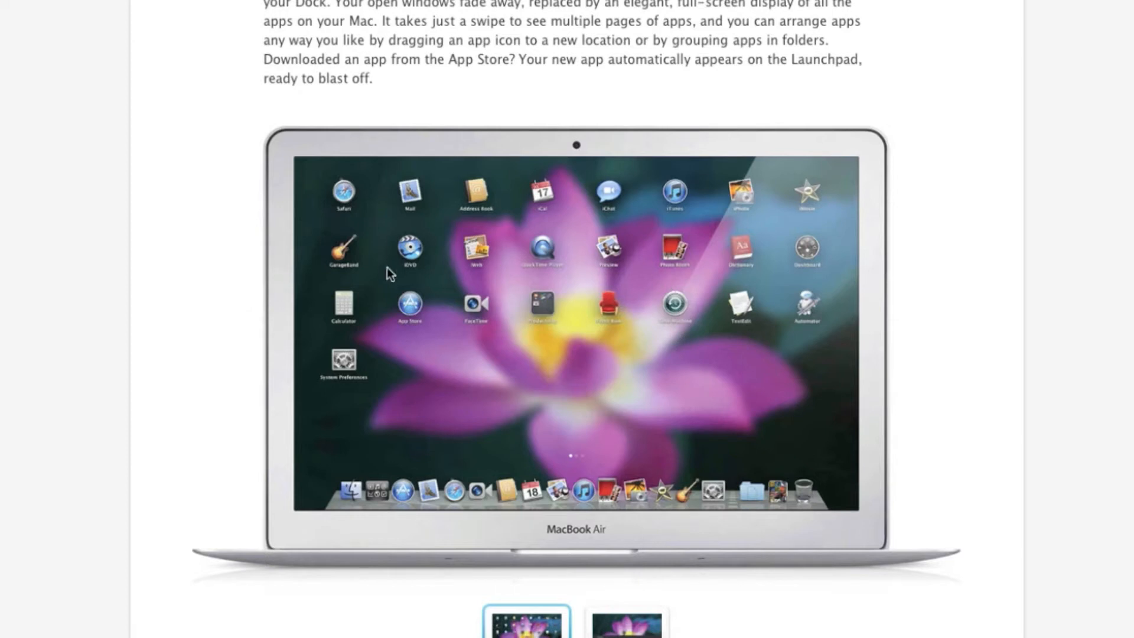
mouse_move(577, 464)
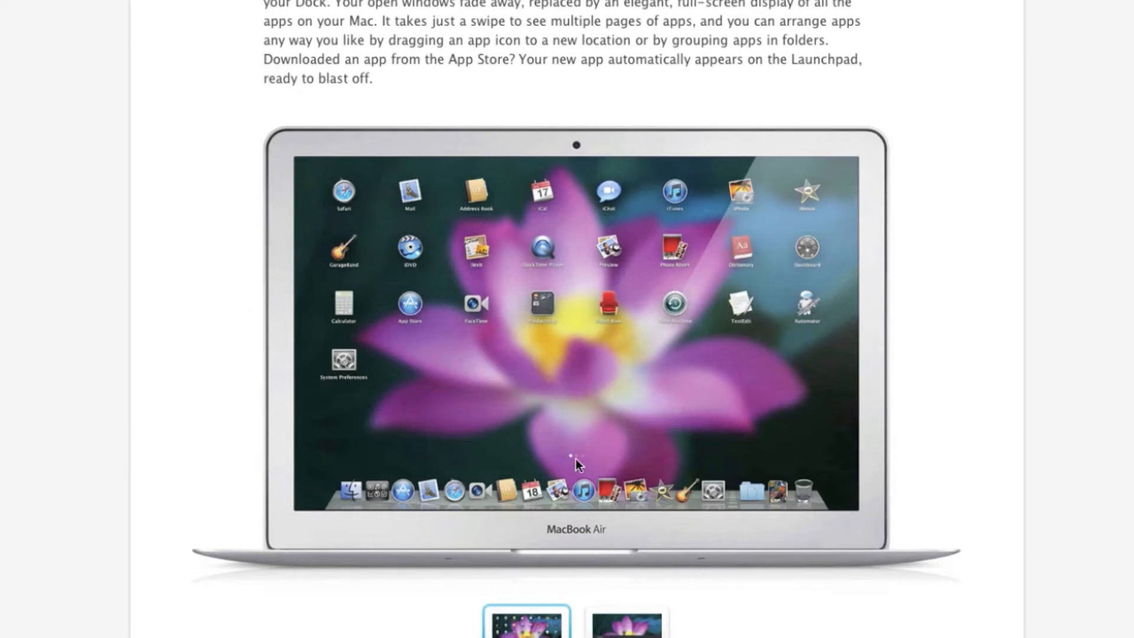
mouse_move(658, 340)
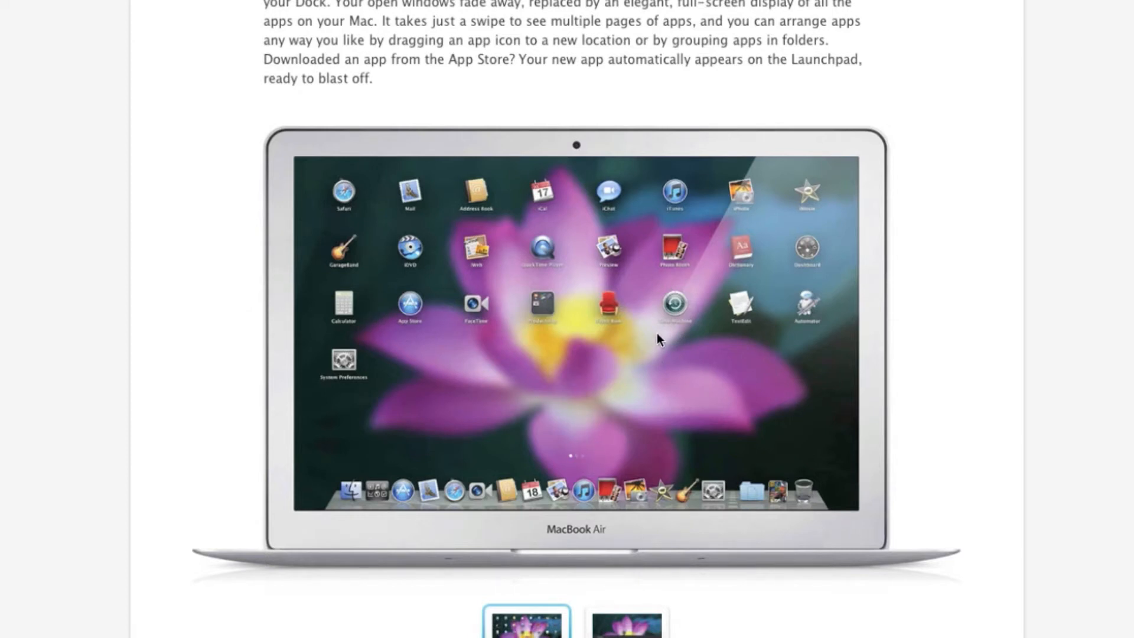
mouse_move(646, 329)
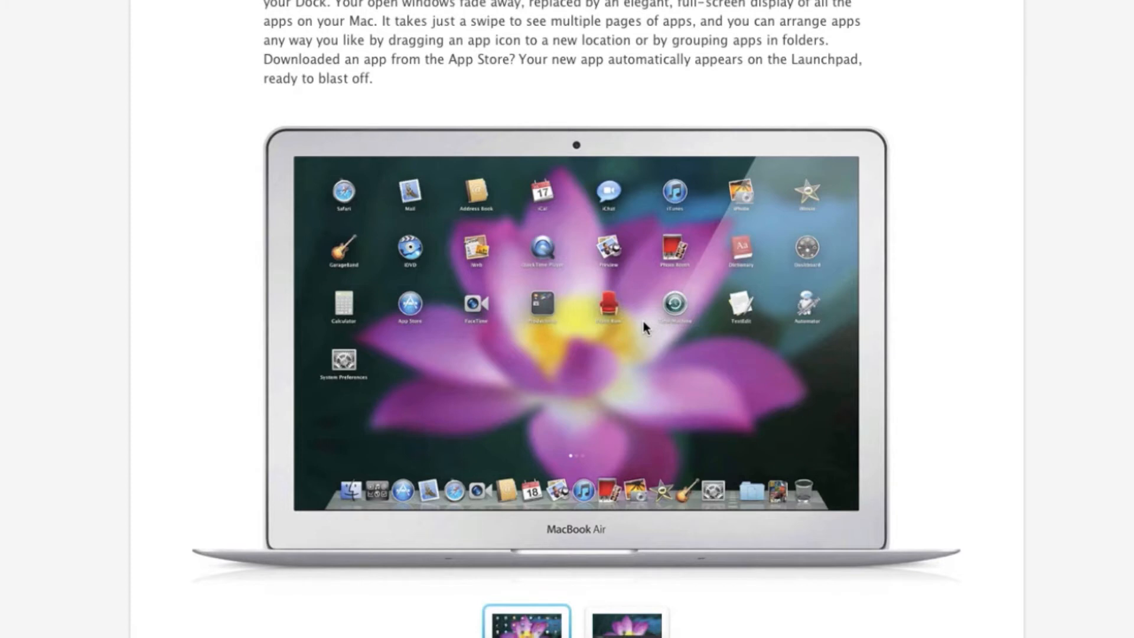
mouse_move(649, 329)
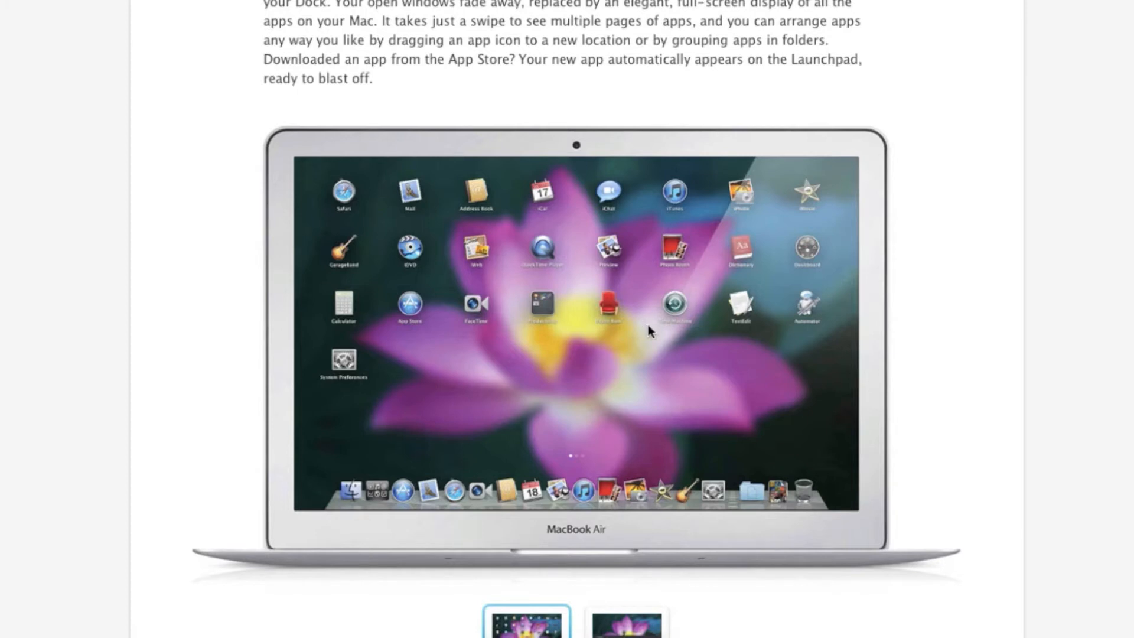
mouse_move(648, 334)
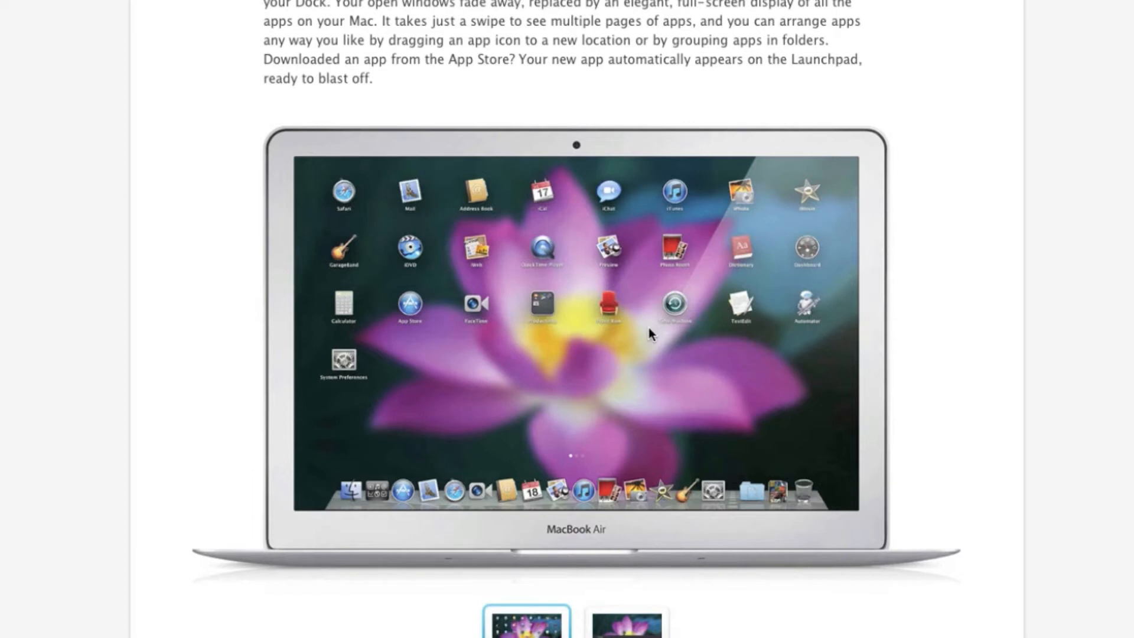
mouse_move(711, 305)
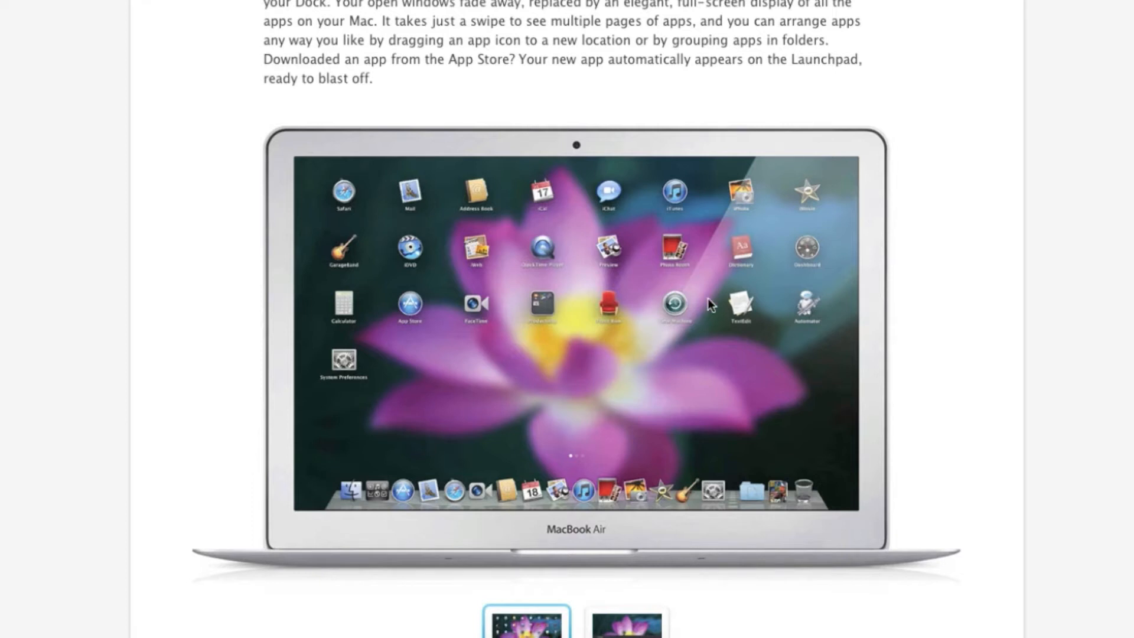
mouse_move(627, 326)
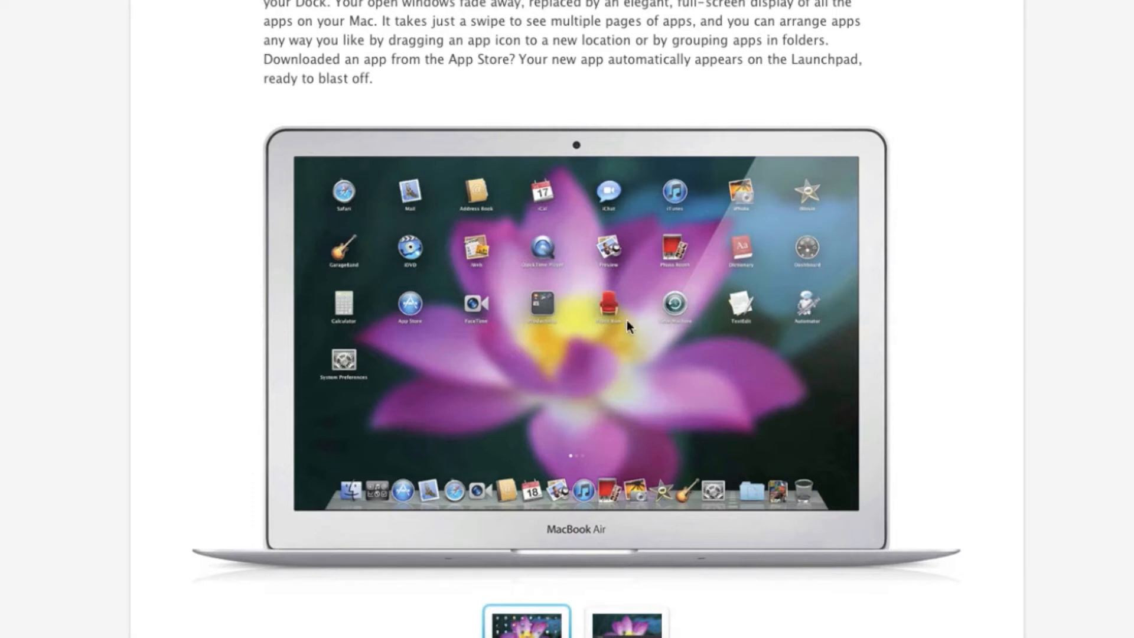
mouse_move(626, 309)
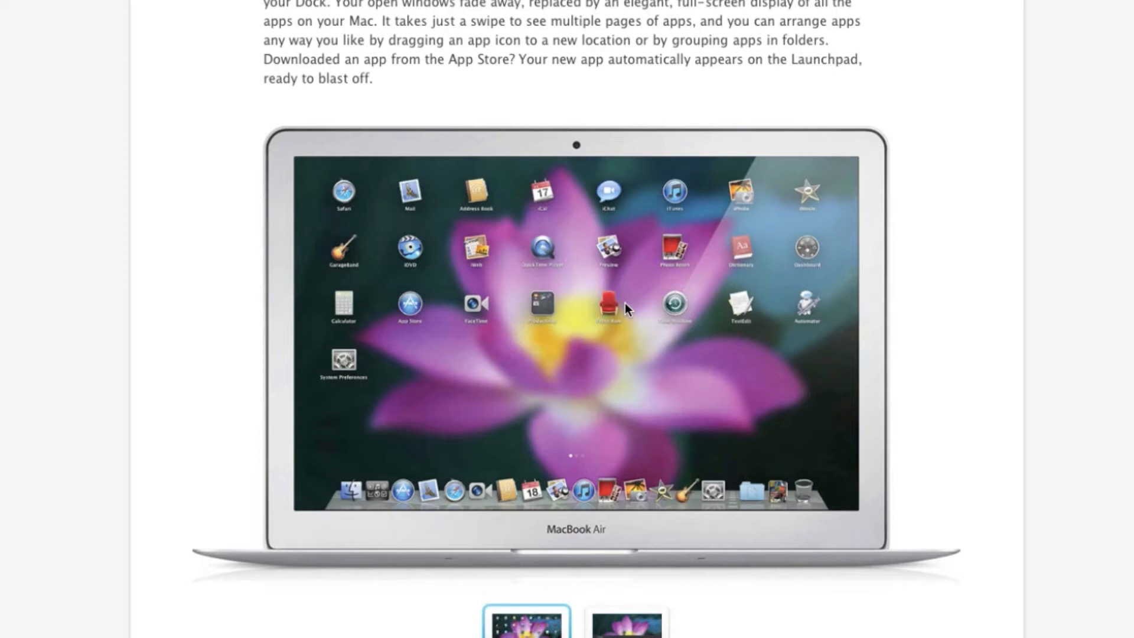
mouse_move(648, 314)
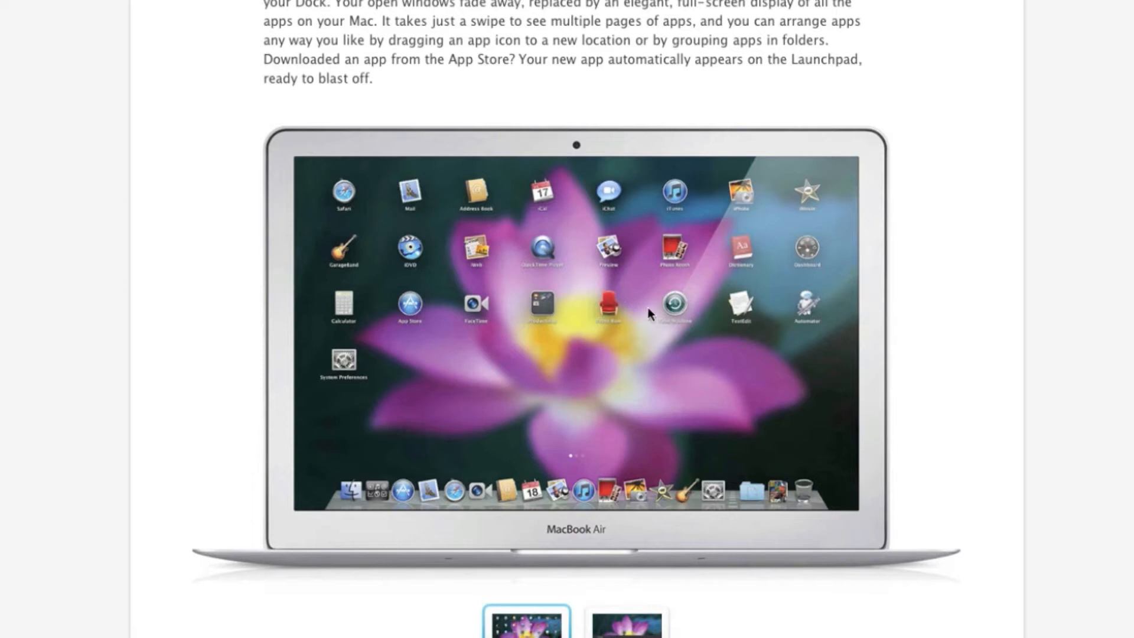
mouse_move(689, 312)
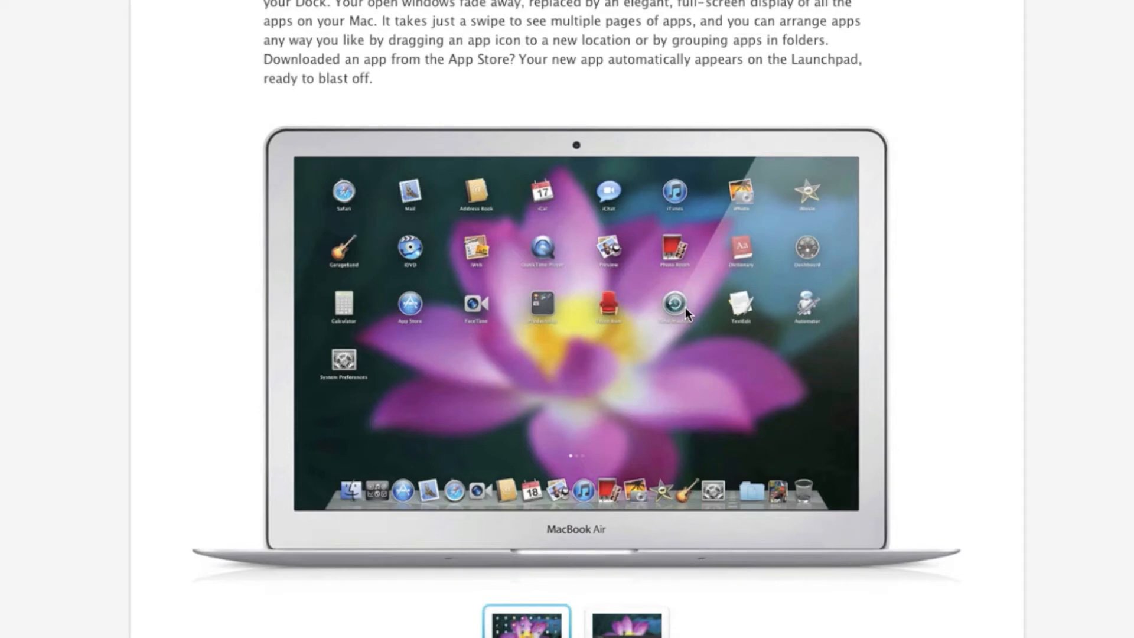
scroll("up", 3)
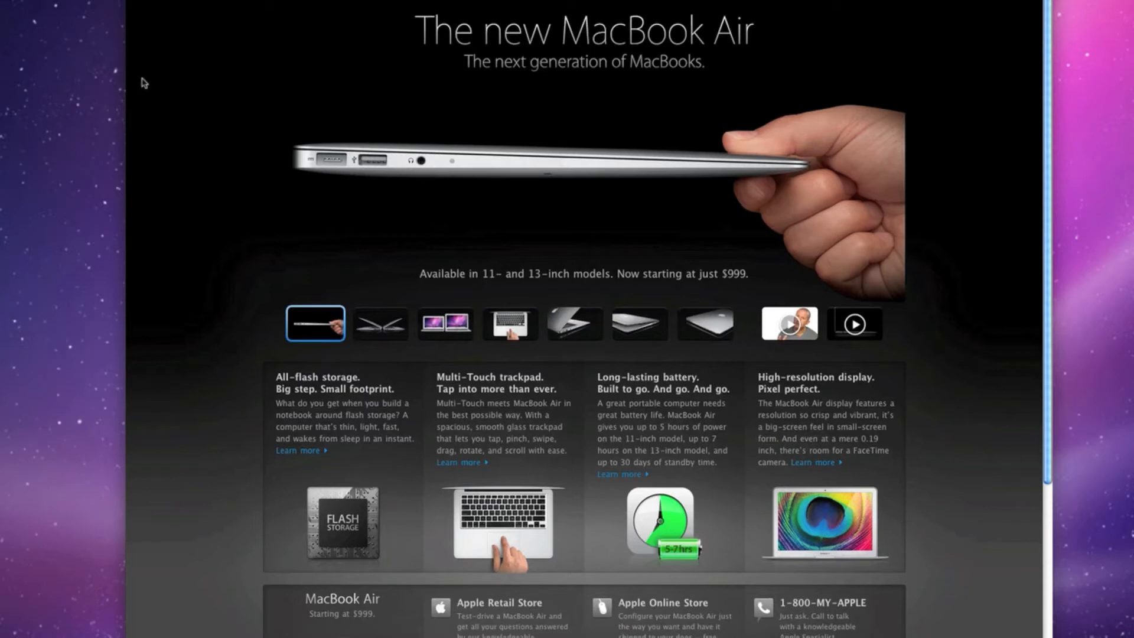
mouse_move(150, 79)
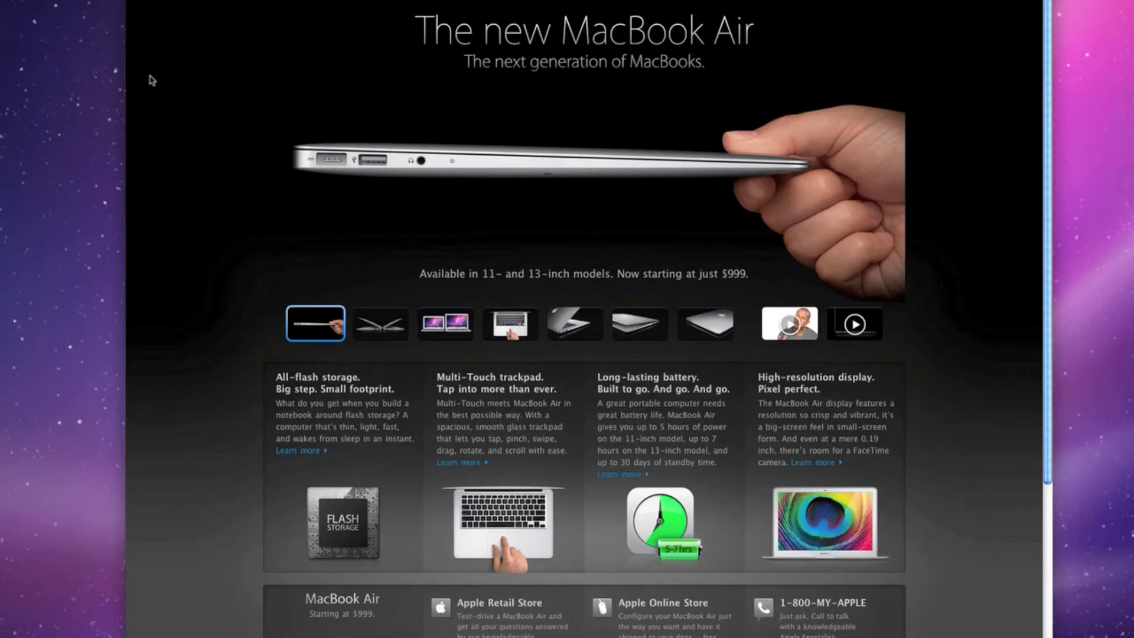
mouse_move(144, 78)
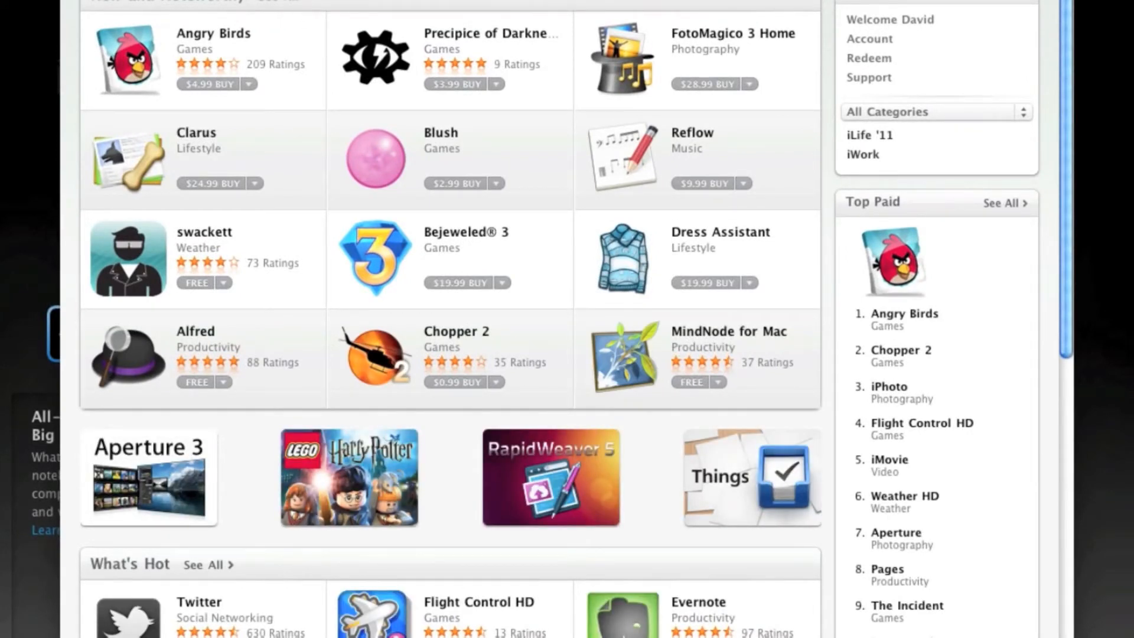
Scroll the Featured storefront down to What's Hot and back up to the SketchBook Pro banner and New and Noteworthy.
scroll("down", 3)
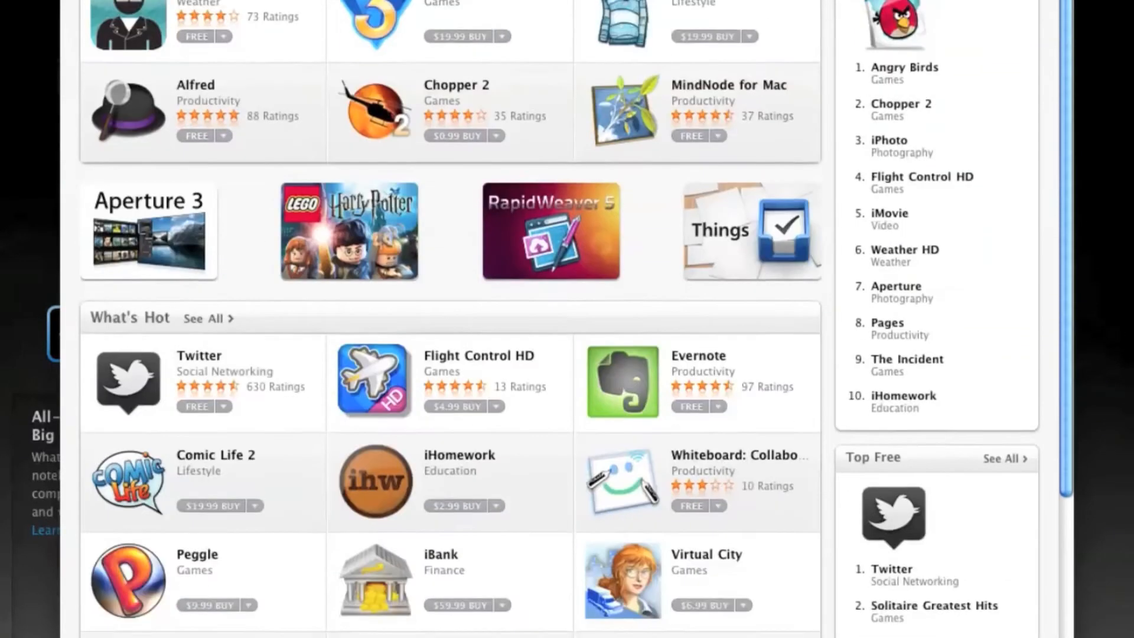
scroll("down", 3)
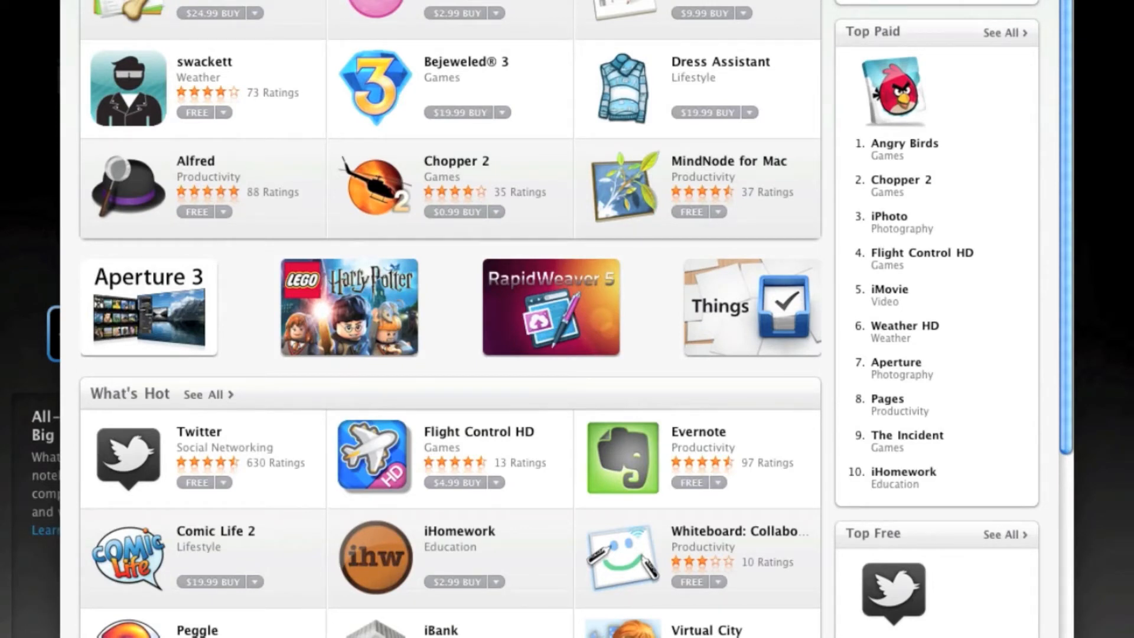
mouse_move(526, 7)
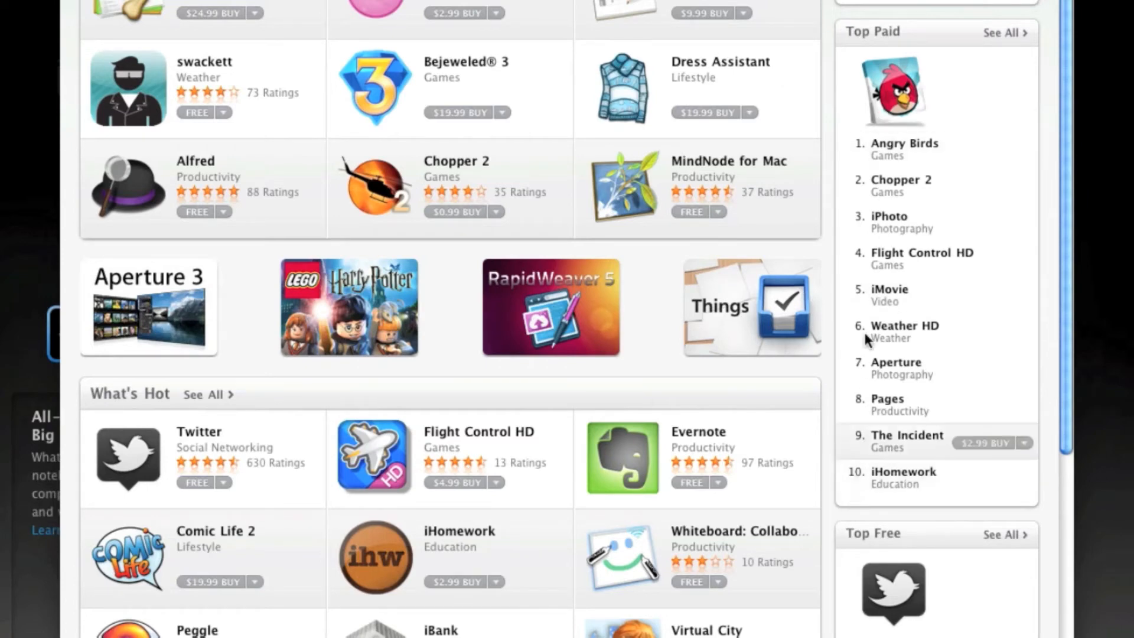
scroll("up", 3)
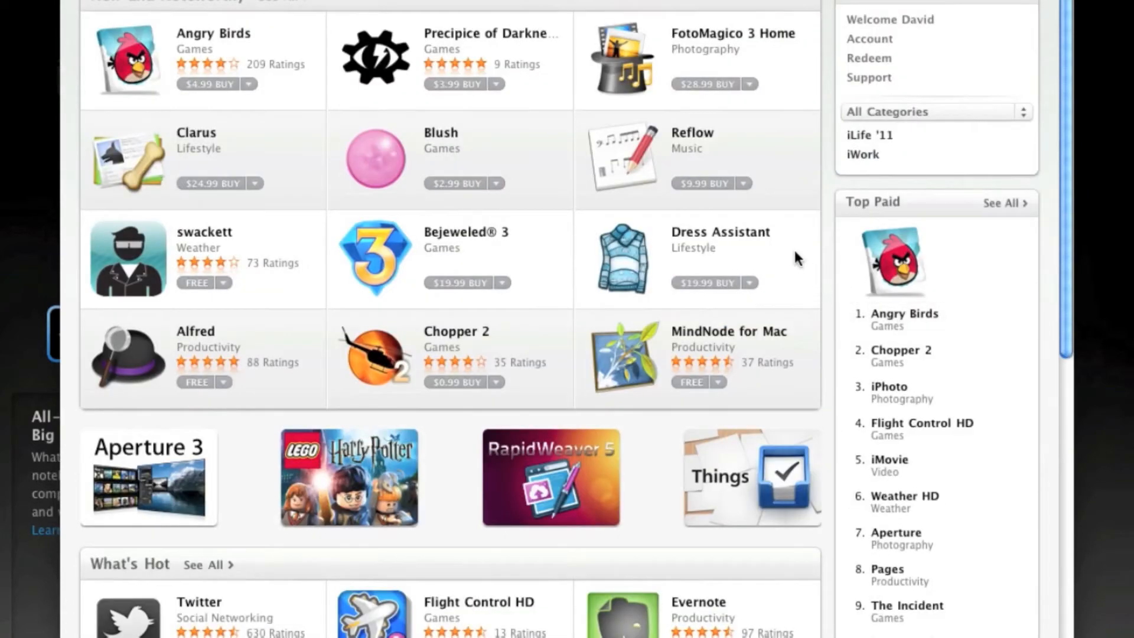
mouse_move(665, 167)
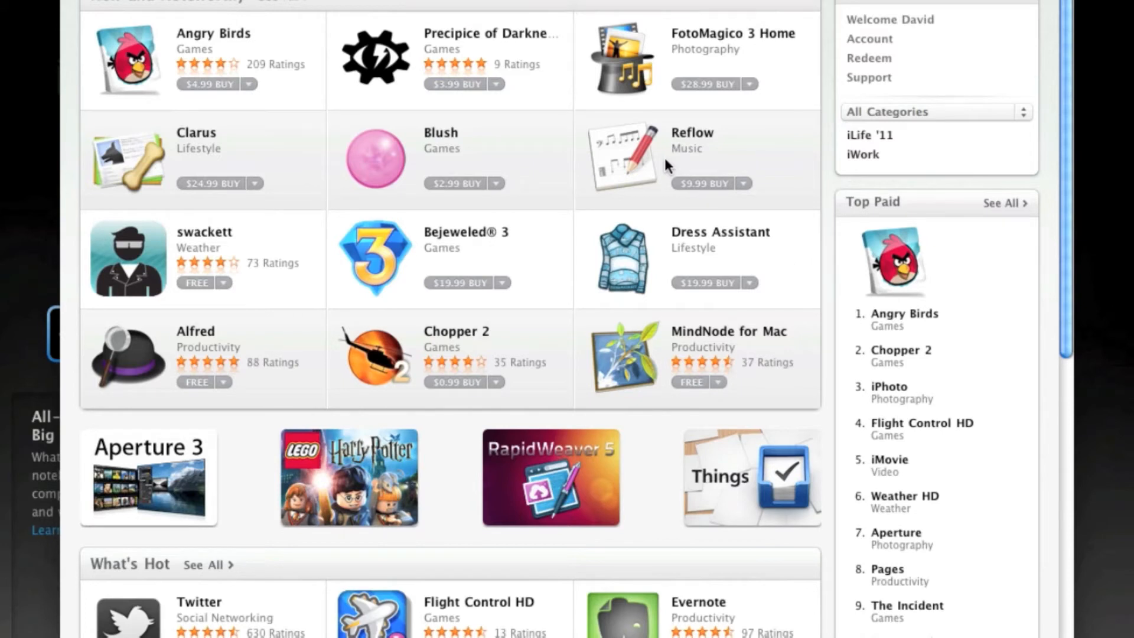
mouse_move(658, 167)
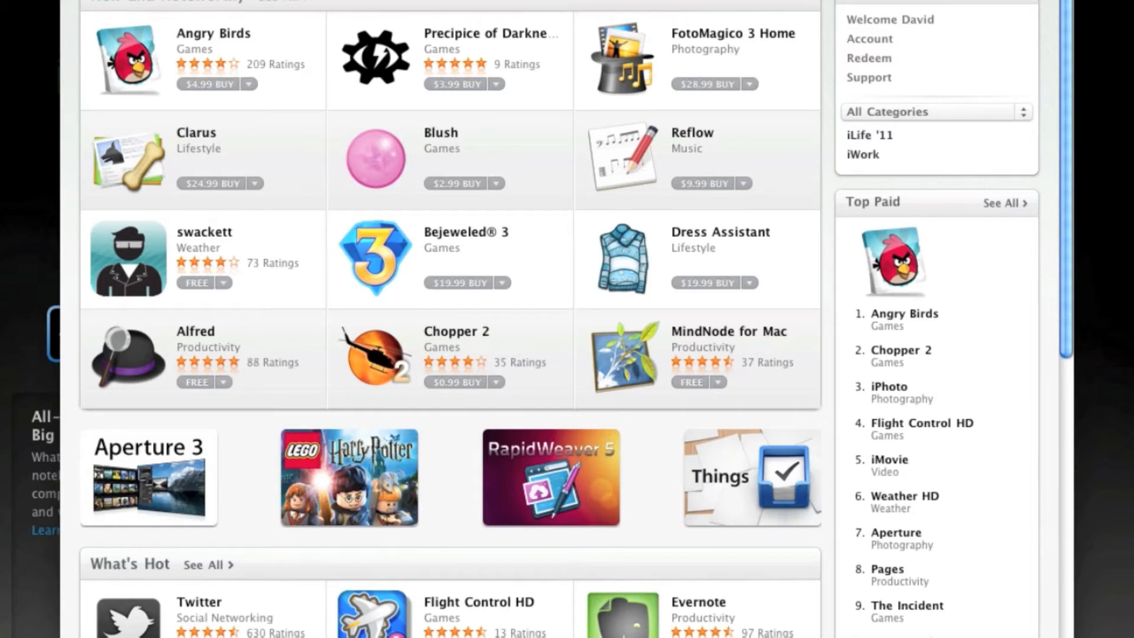
scroll("up", 3)
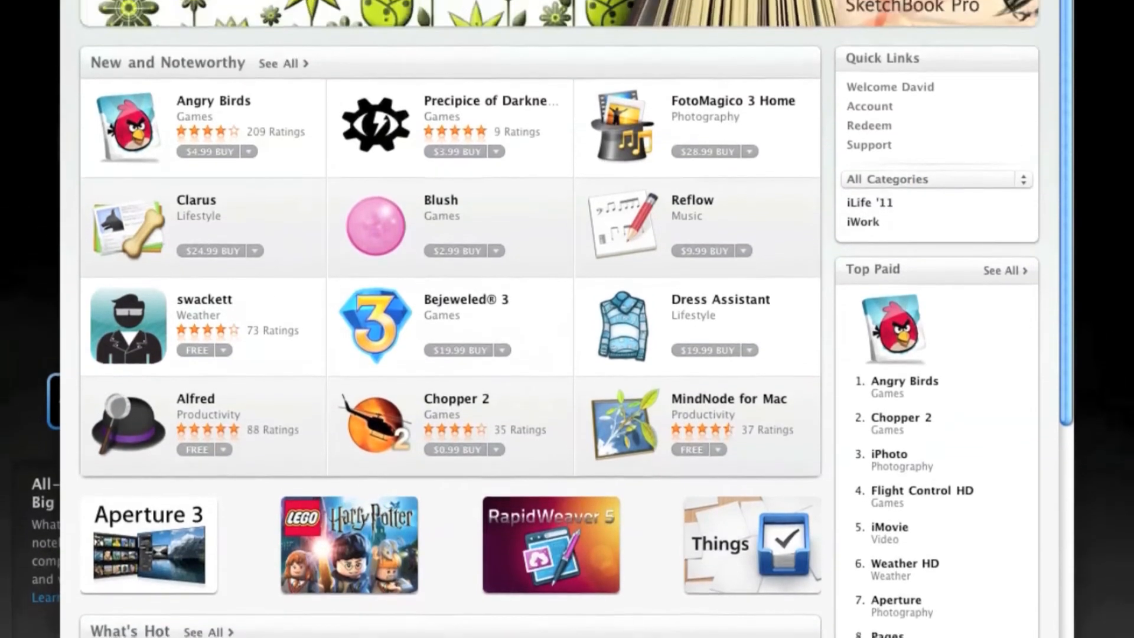
scroll("up", 3)
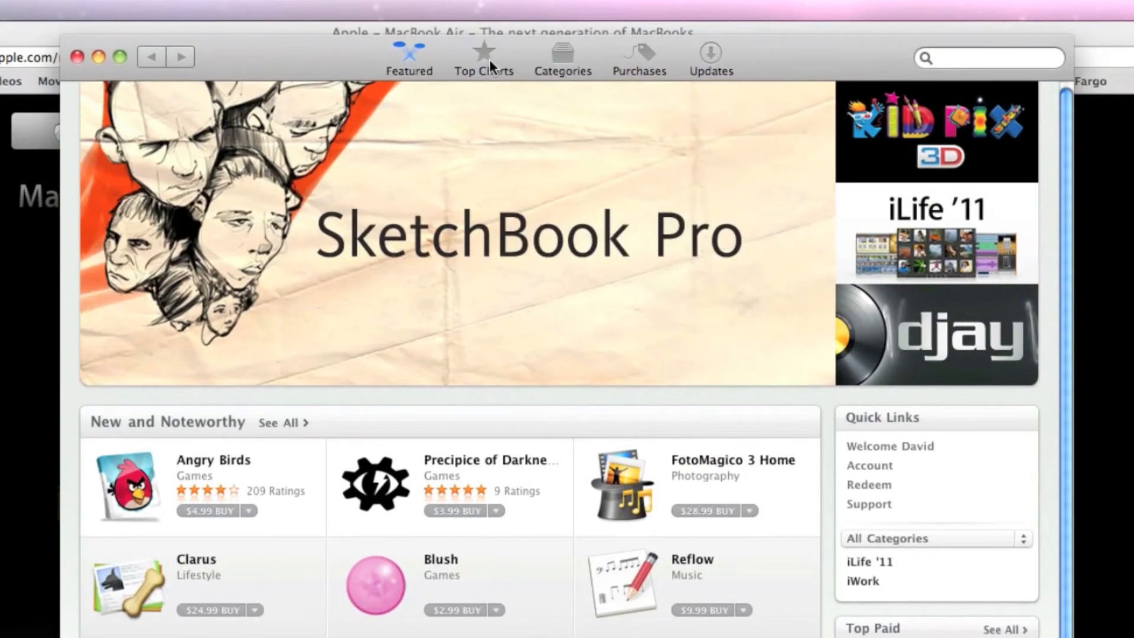
Switch the Mac App Store to Top Charts showing the Top Paid and Top Free rankings.
left_click(485, 57)
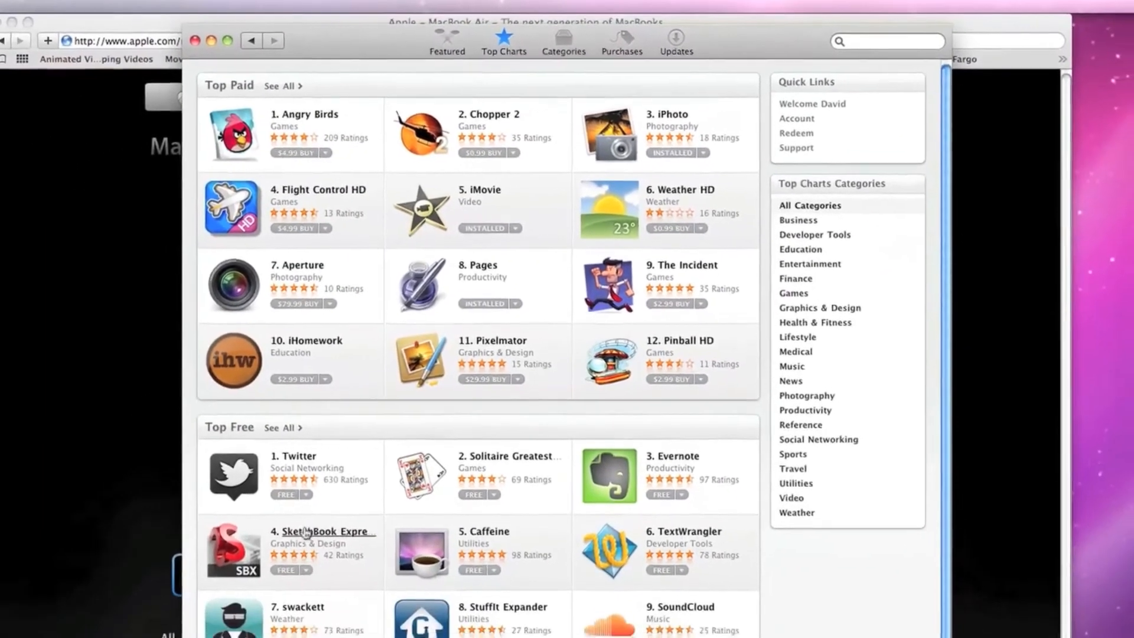
scroll("down", 3)
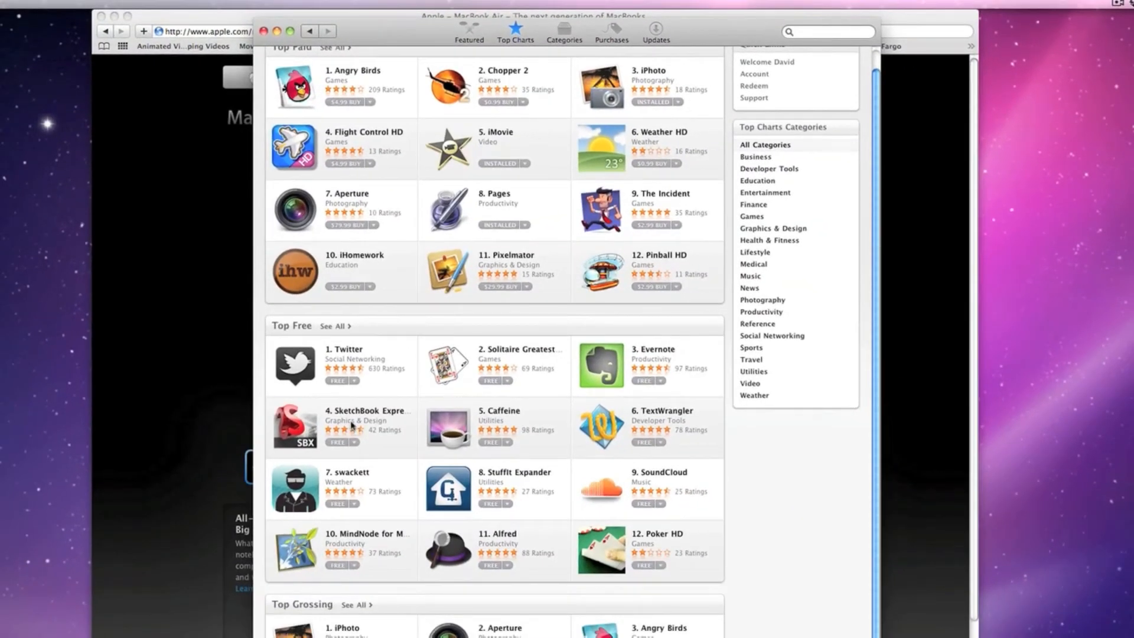
mouse_move(355, 424)
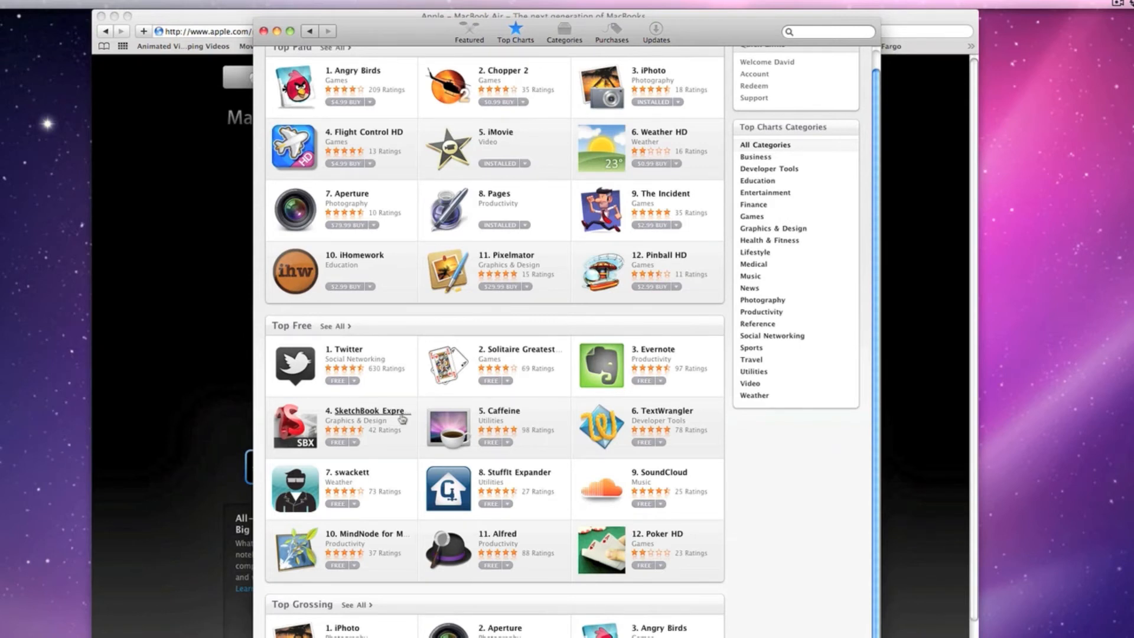
mouse_move(365, 354)
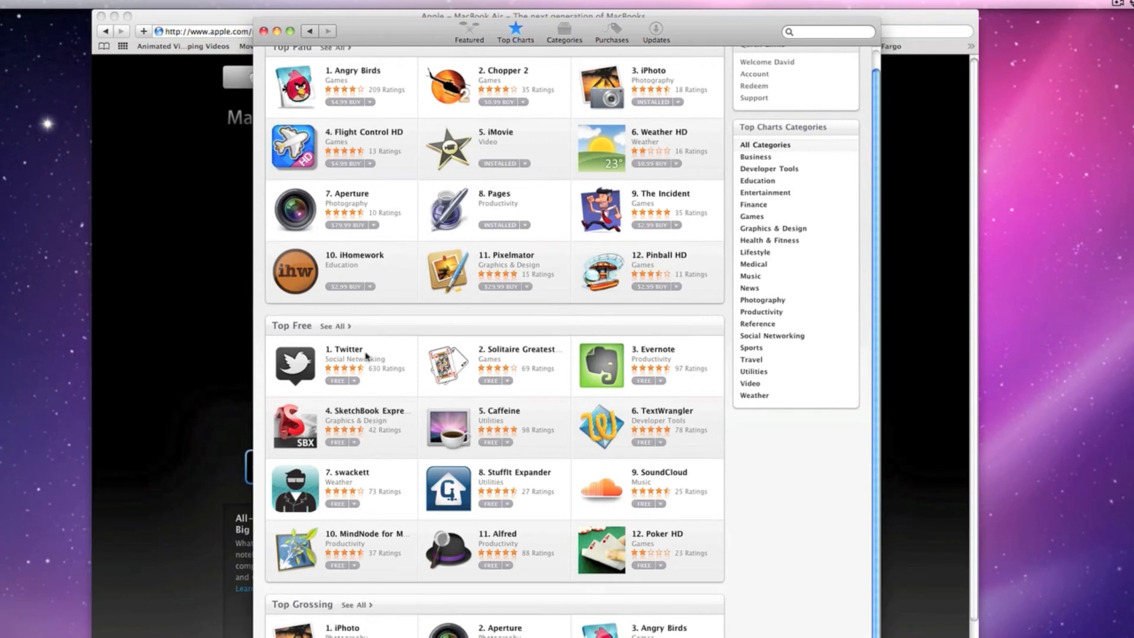
Expand Top Free to its full 100-app list from Twitter onward, browse to the bottom and return to Safari.
left_click(333, 326)
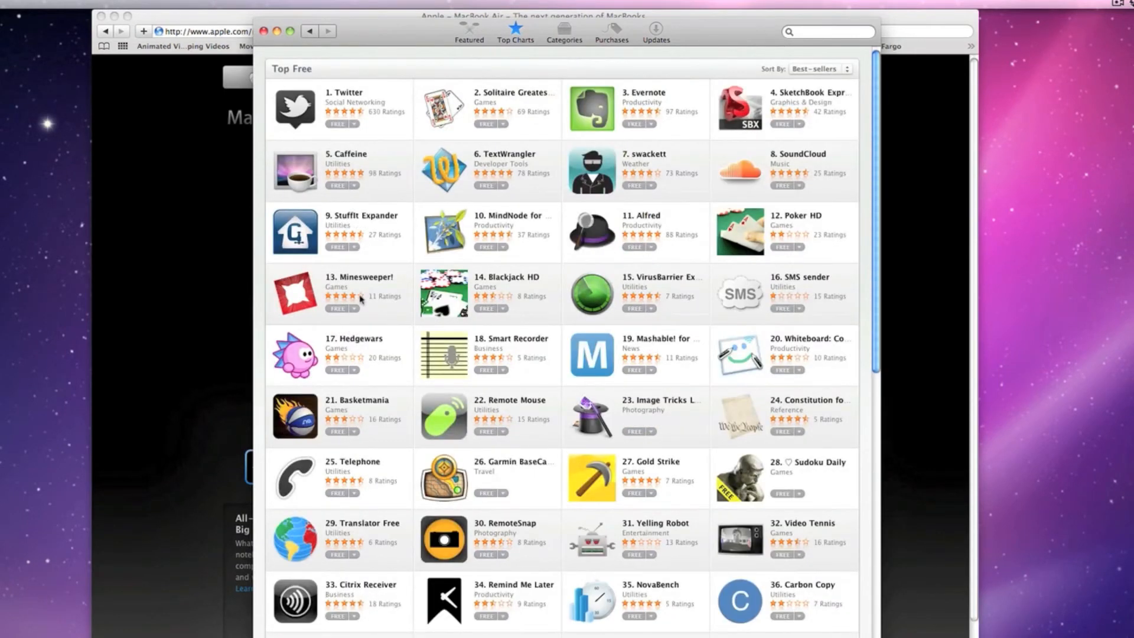
scroll("down", 3)
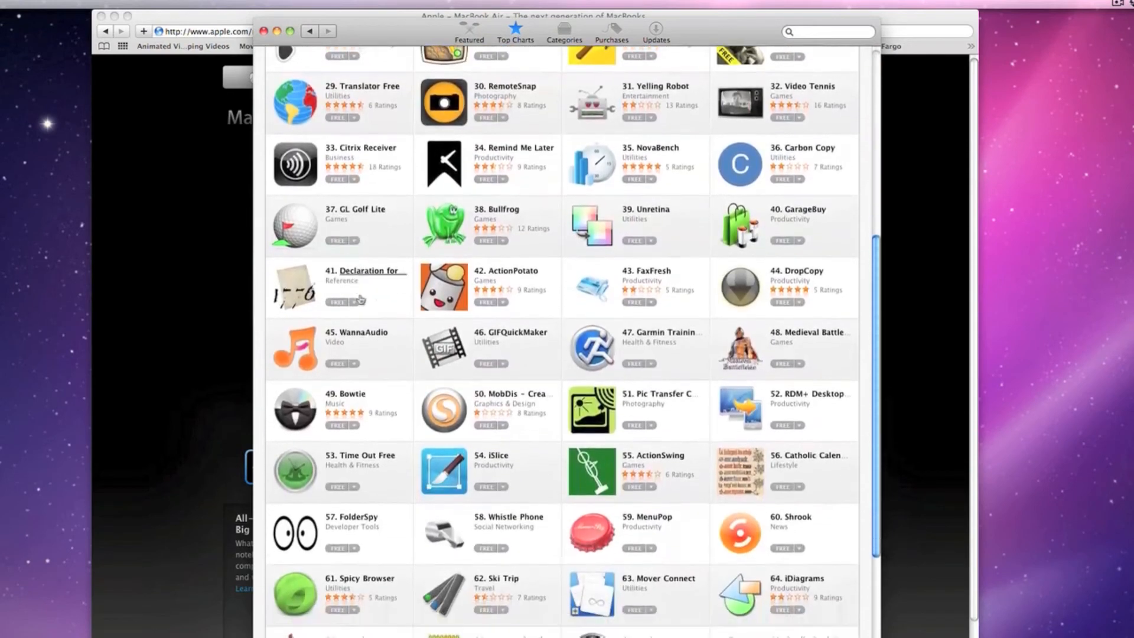
scroll("down", 3)
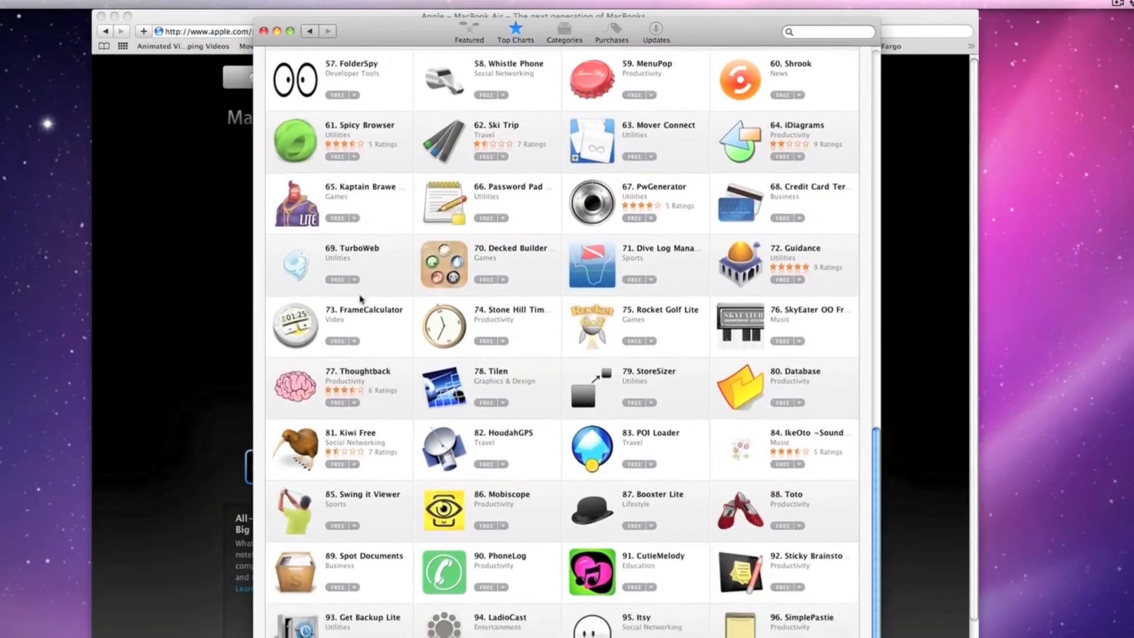
scroll("down", 3)
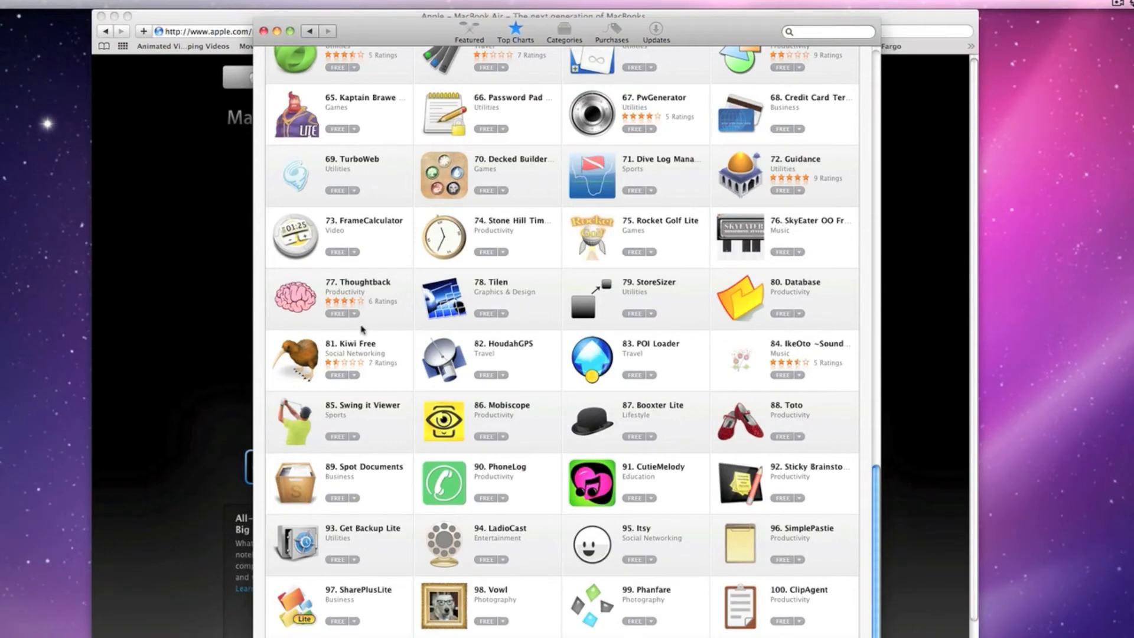
scroll("up", 3)
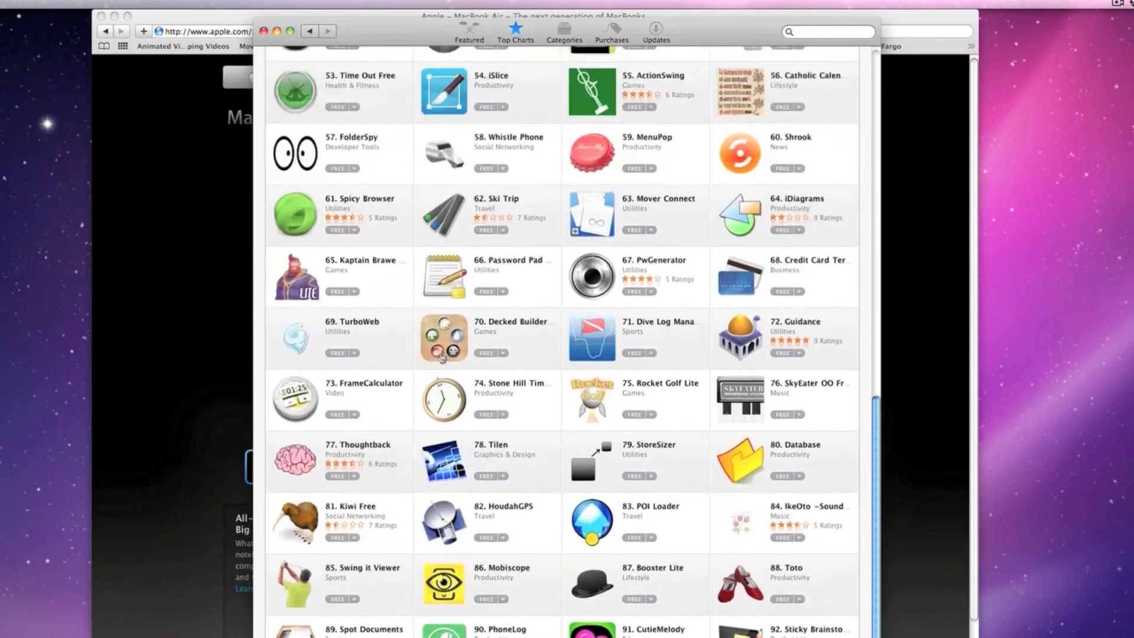
scroll("up", 3)
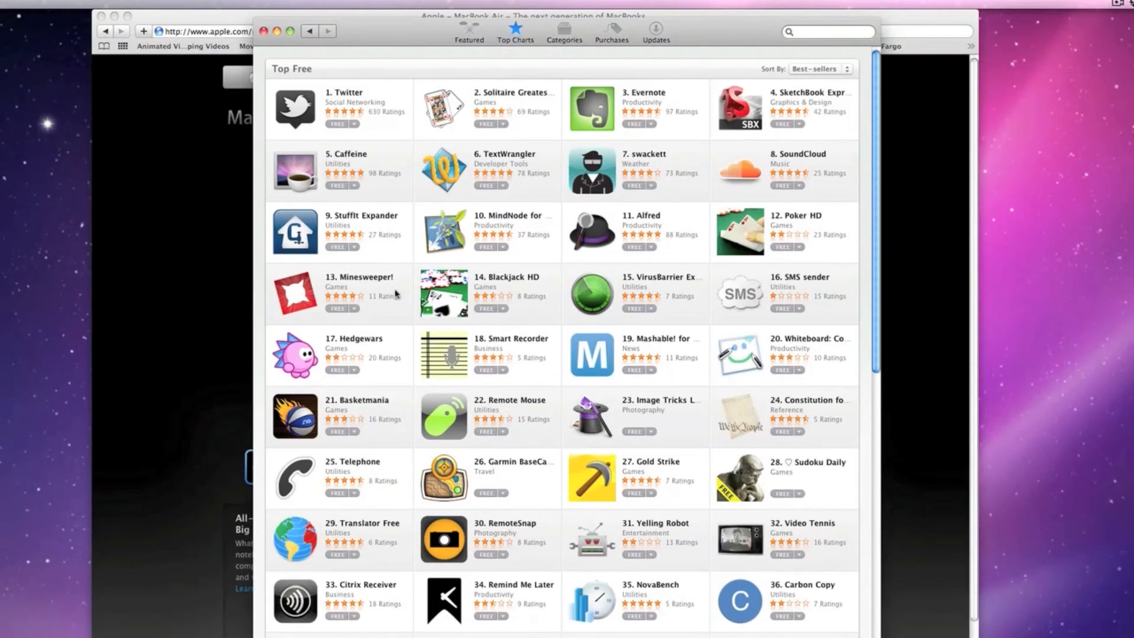
left_click(468, 27)
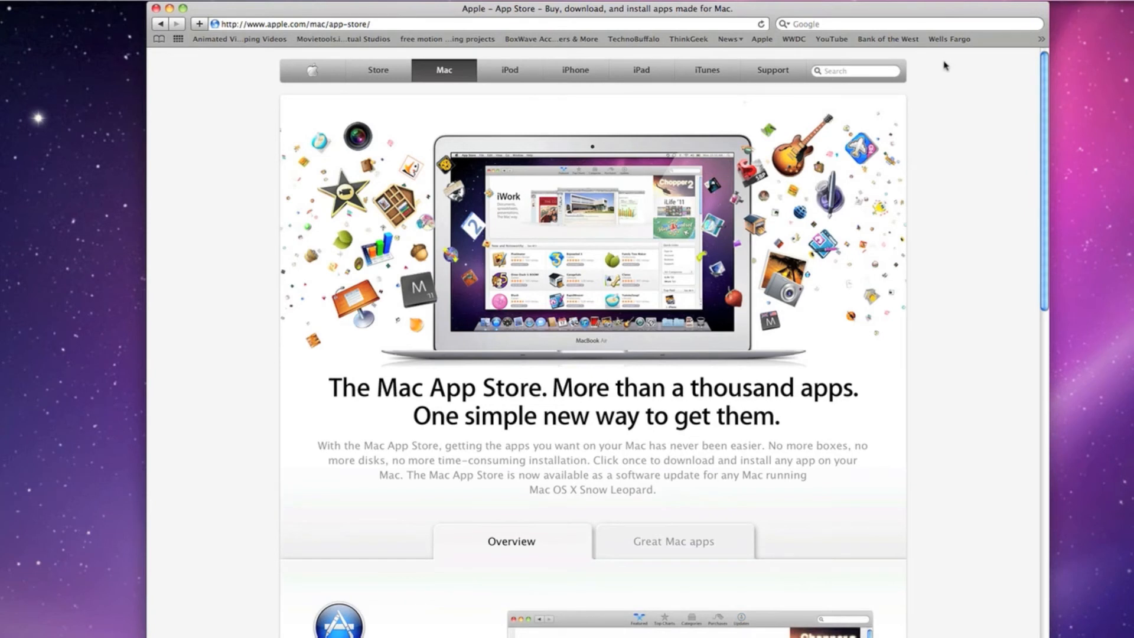
mouse_move(939, 98)
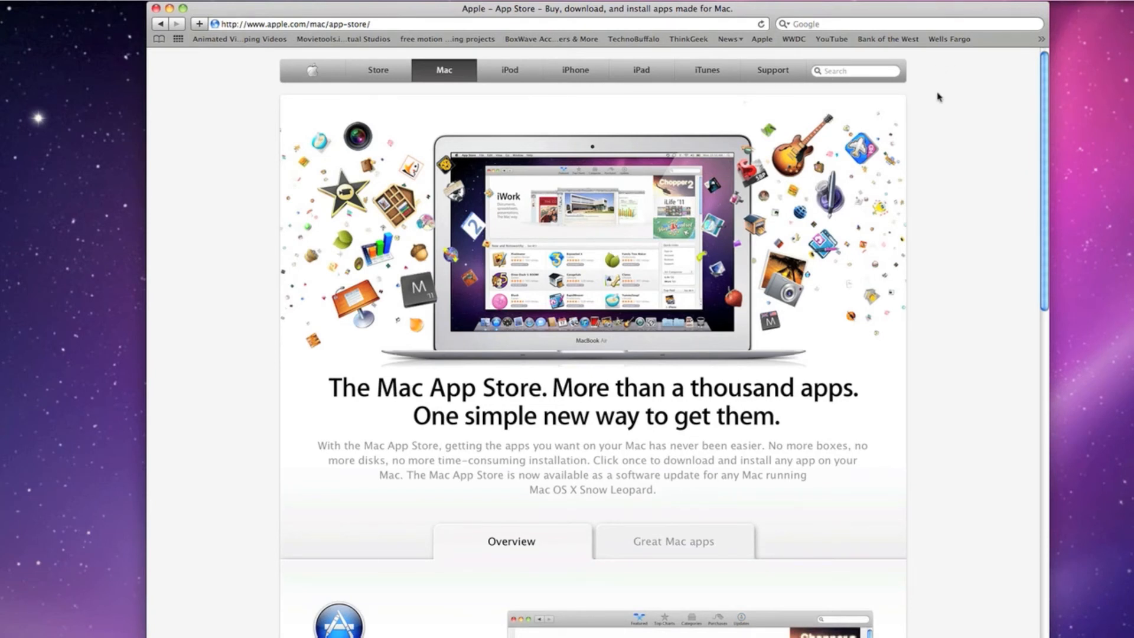
Scroll the App Store web page down to the Install any app and Keep your apps up to date sections.
scroll("down", 3)
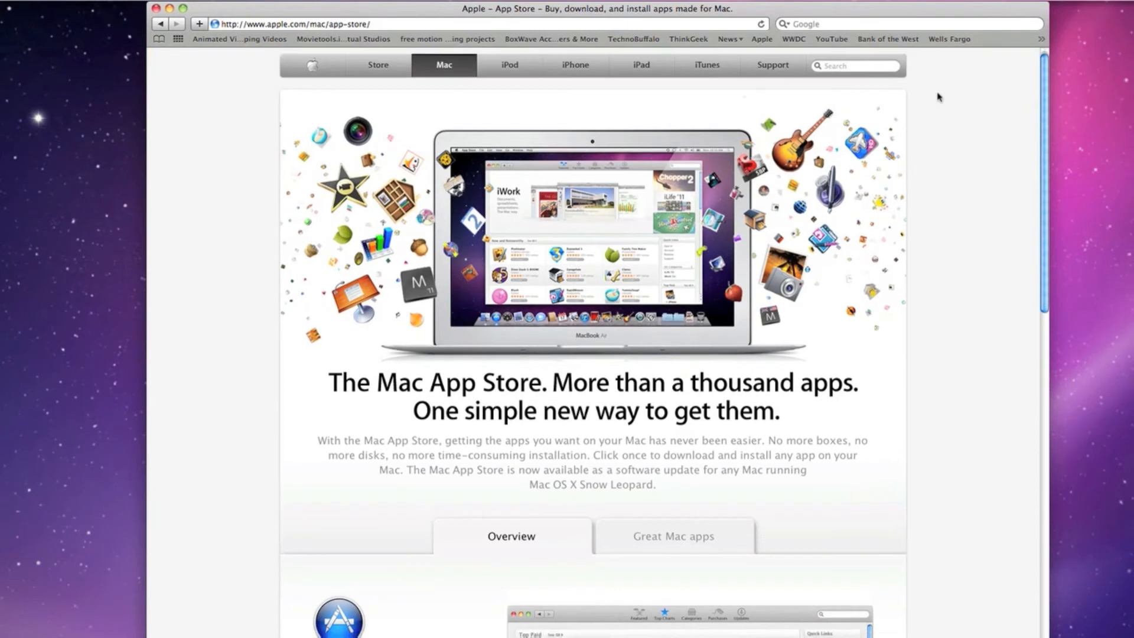
scroll("down", 3)
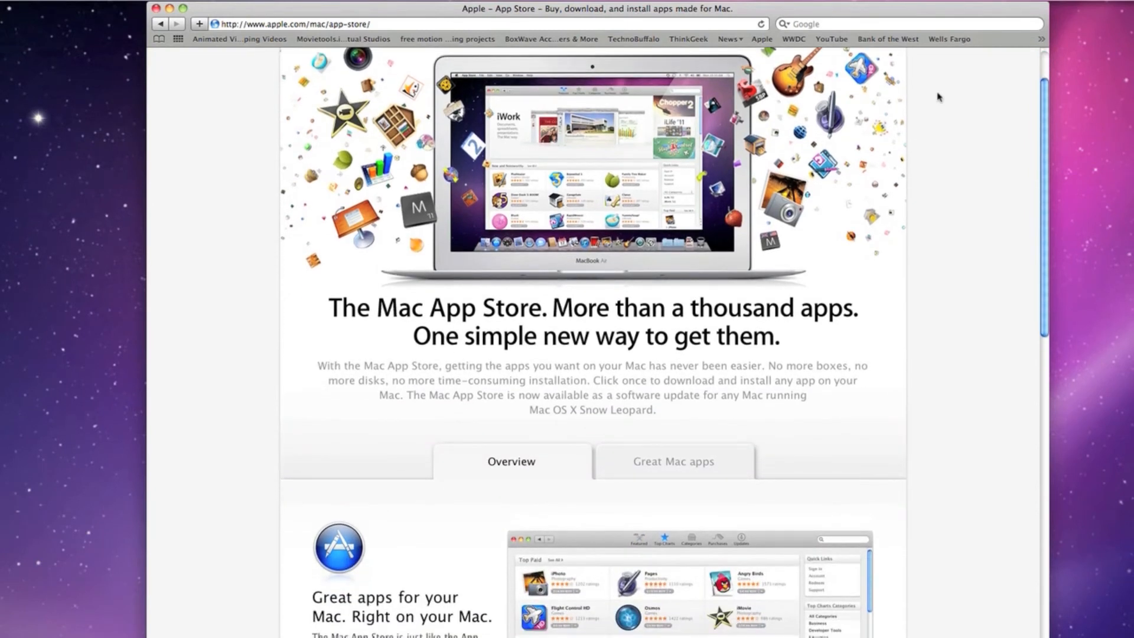
mouse_move(914, 136)
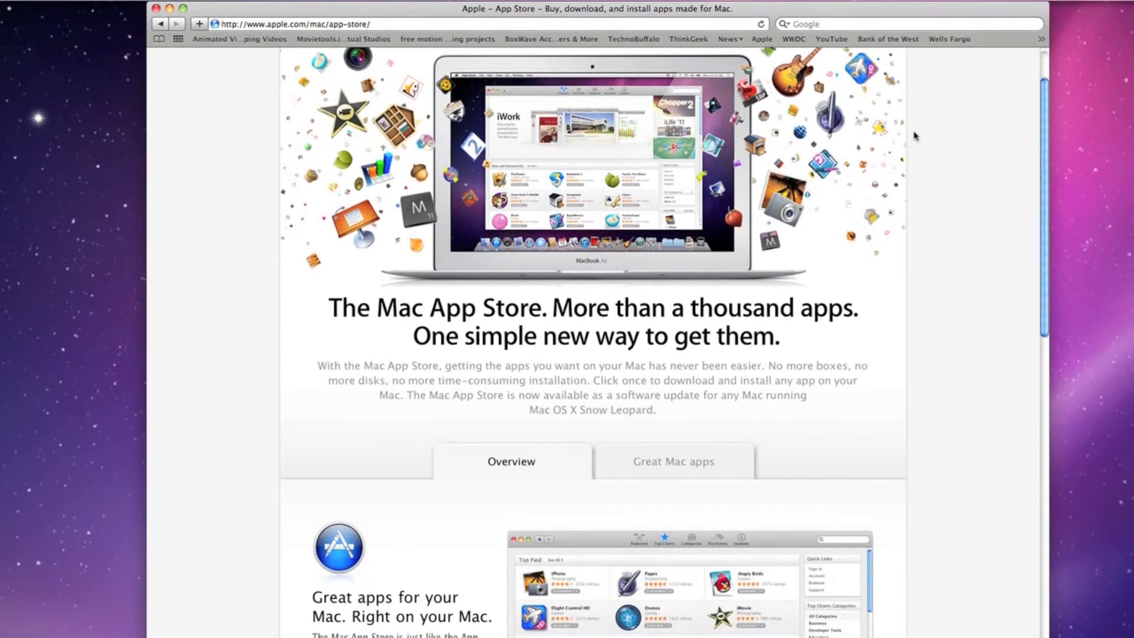
scroll("down", 3)
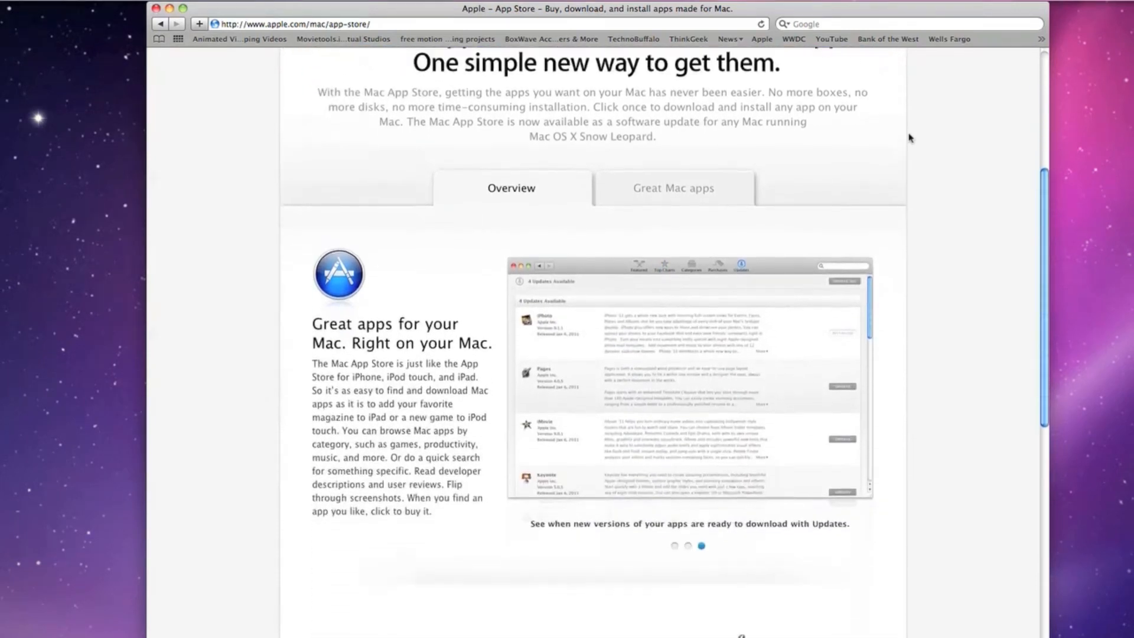
scroll("up", 3)
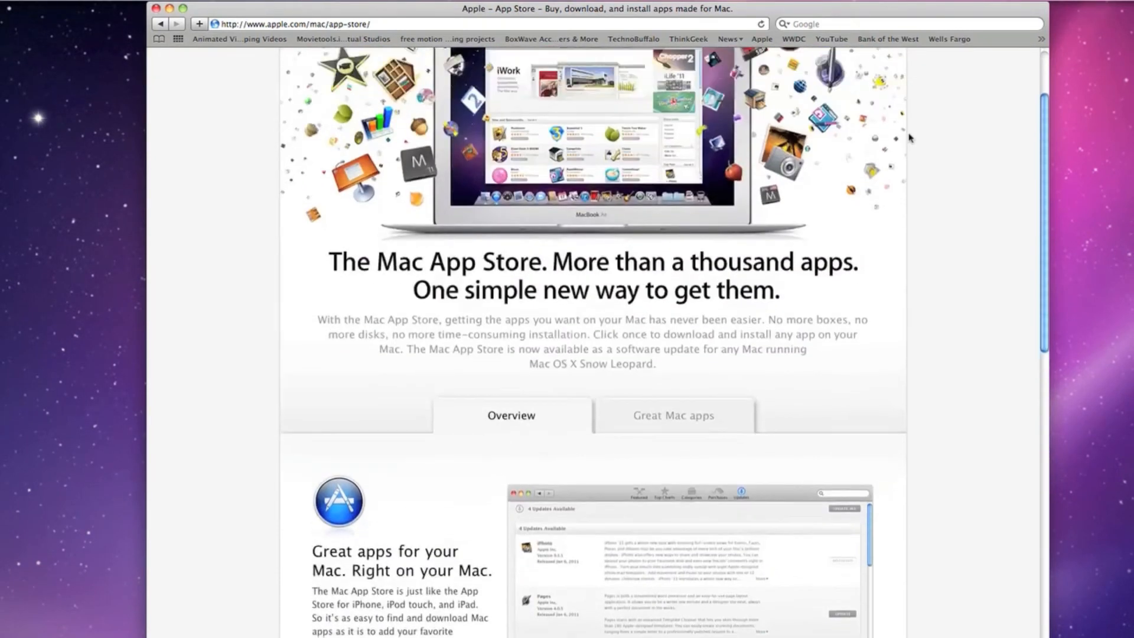
scroll("up", 3)
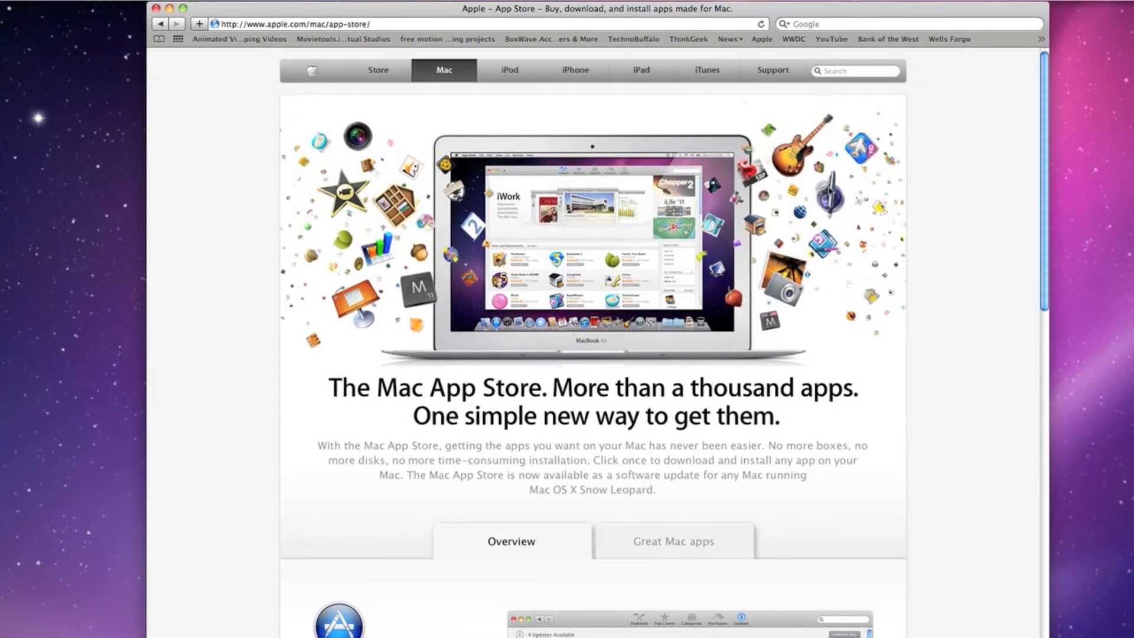
scroll("down", 3)
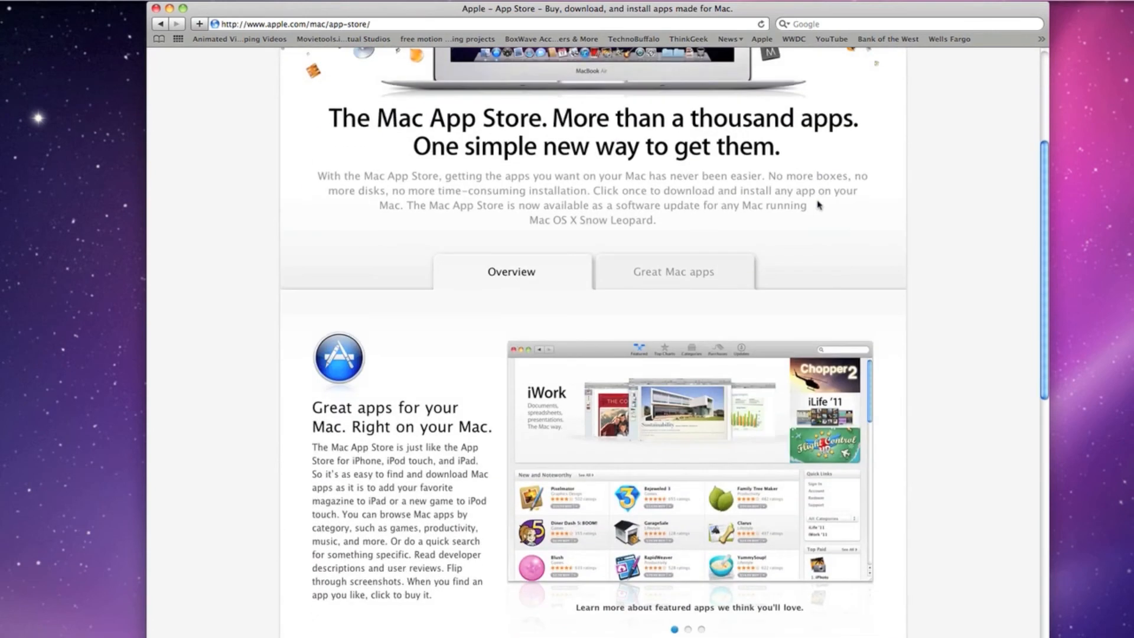
scroll("down", 3)
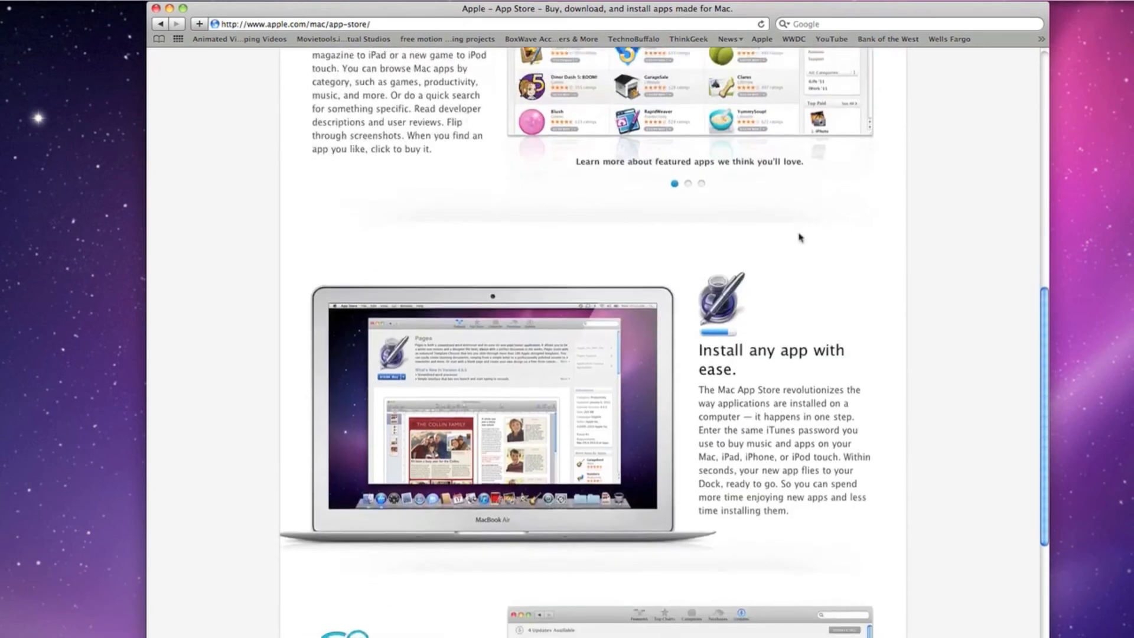
scroll("down", 3)
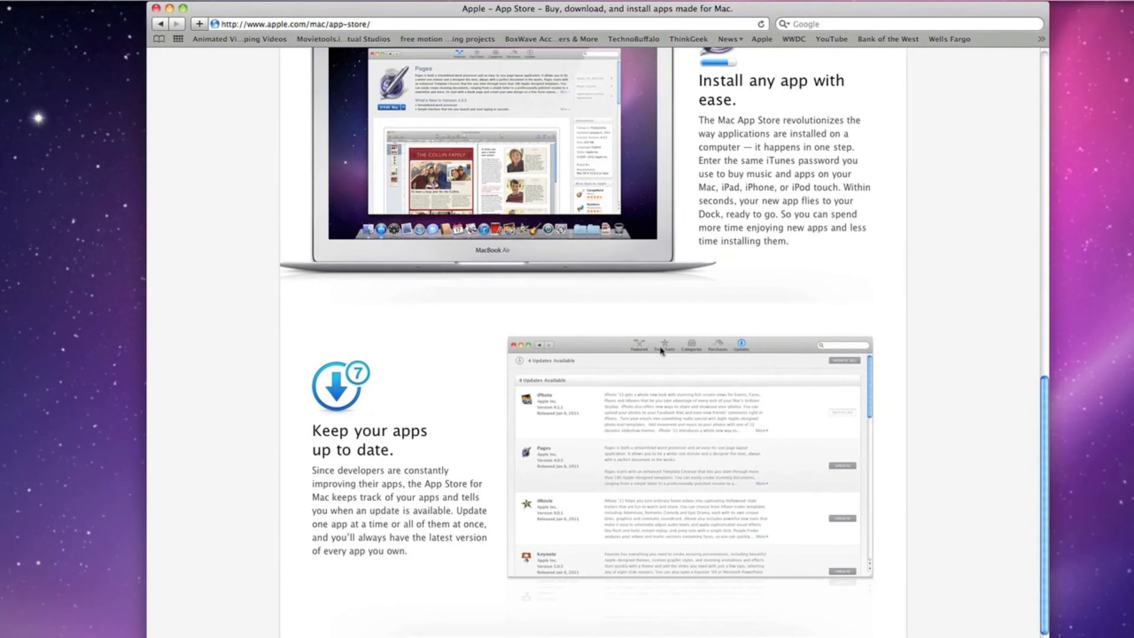
mouse_move(368, 379)
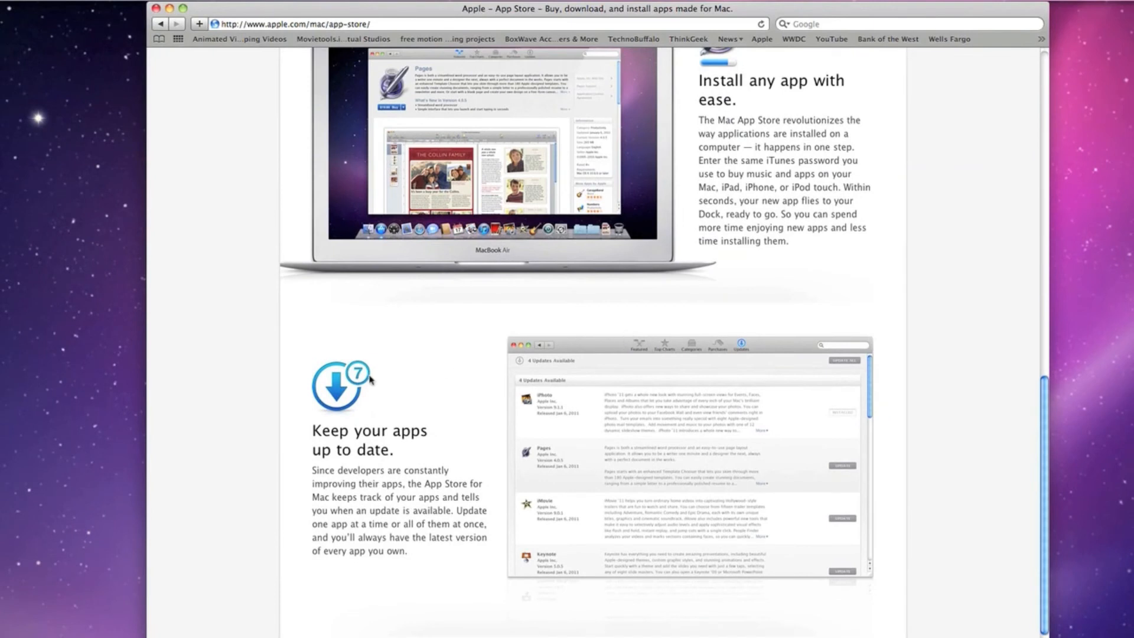
mouse_move(370, 381)
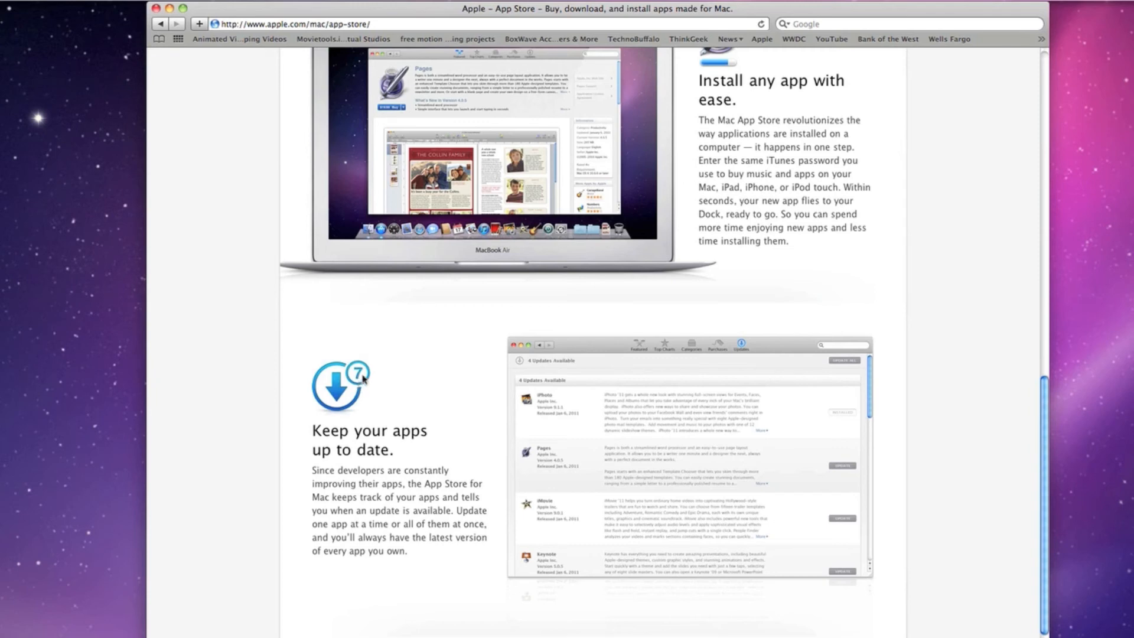
scroll("down", 3)
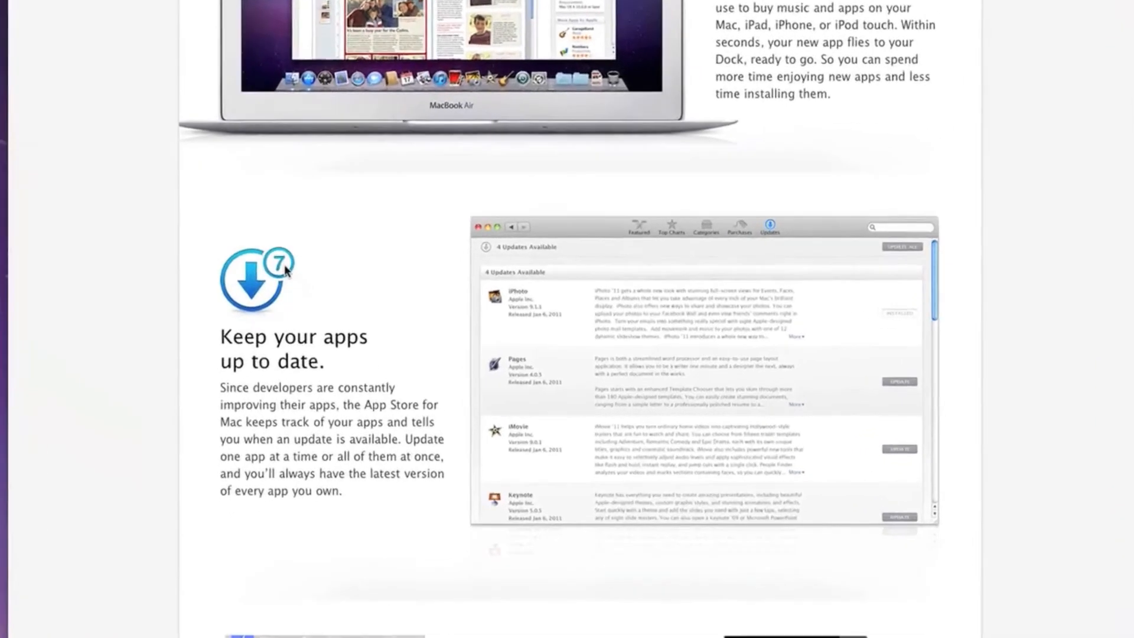
scroll("down", 3)
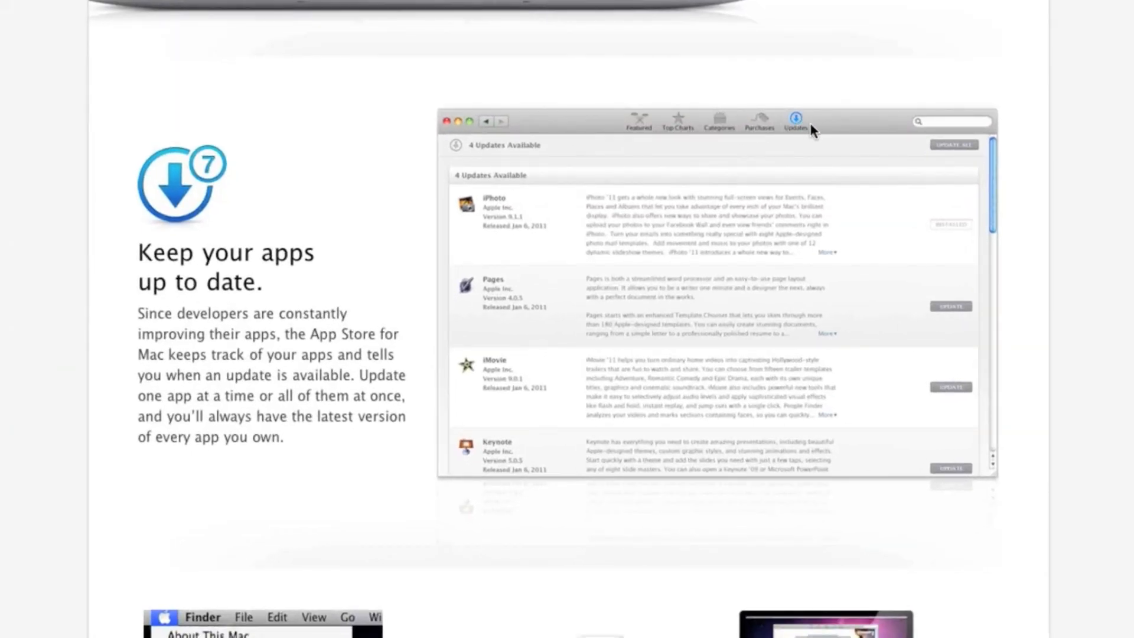
mouse_move(320, 228)
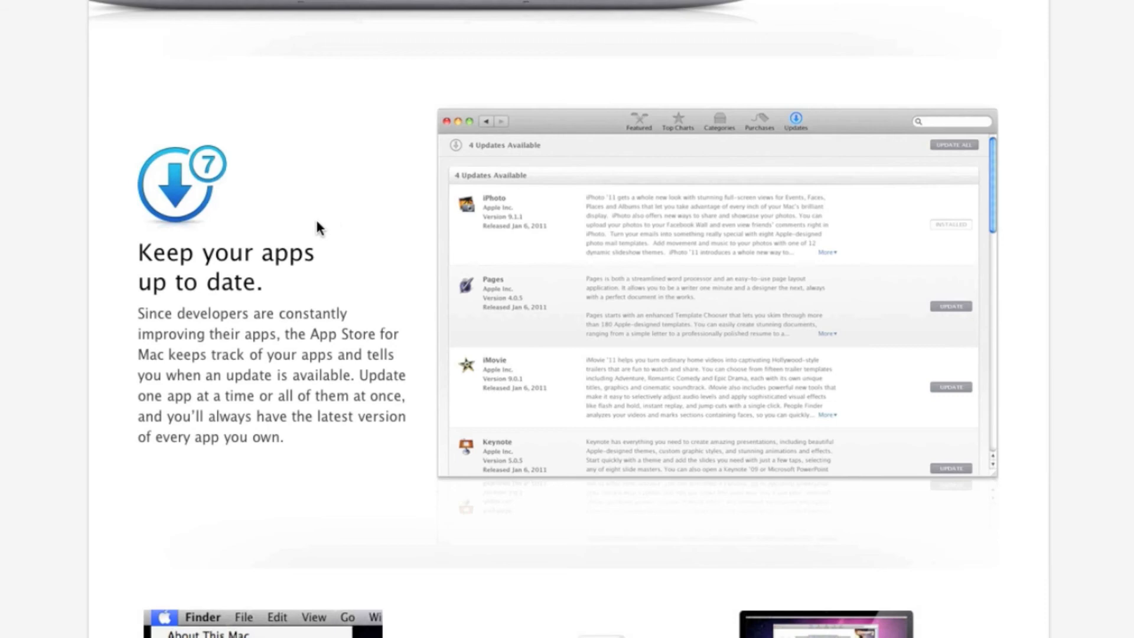
mouse_move(455, 259)
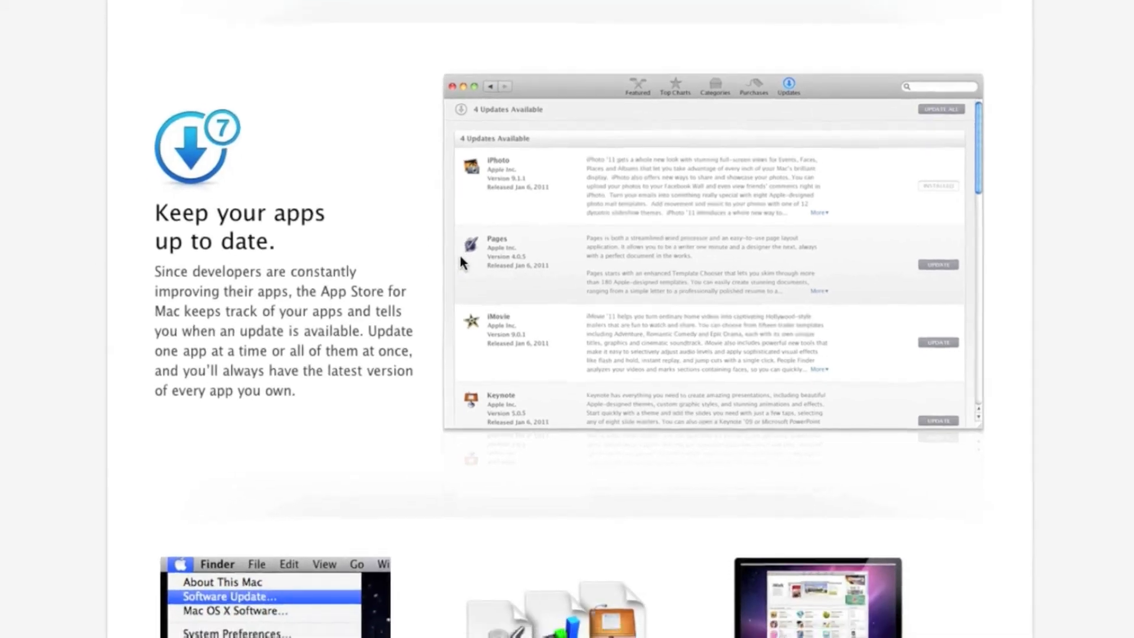
scroll("down", 3)
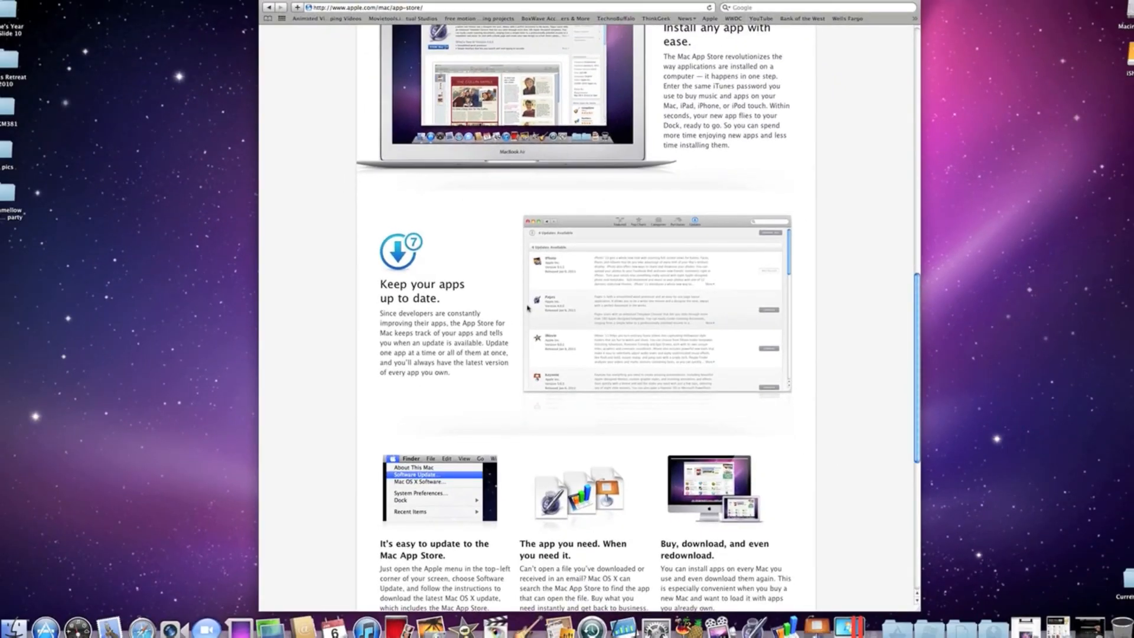
Scroll back up to the Overview section and advance its screenshot carousel to the Updates view.
scroll("up", 3)
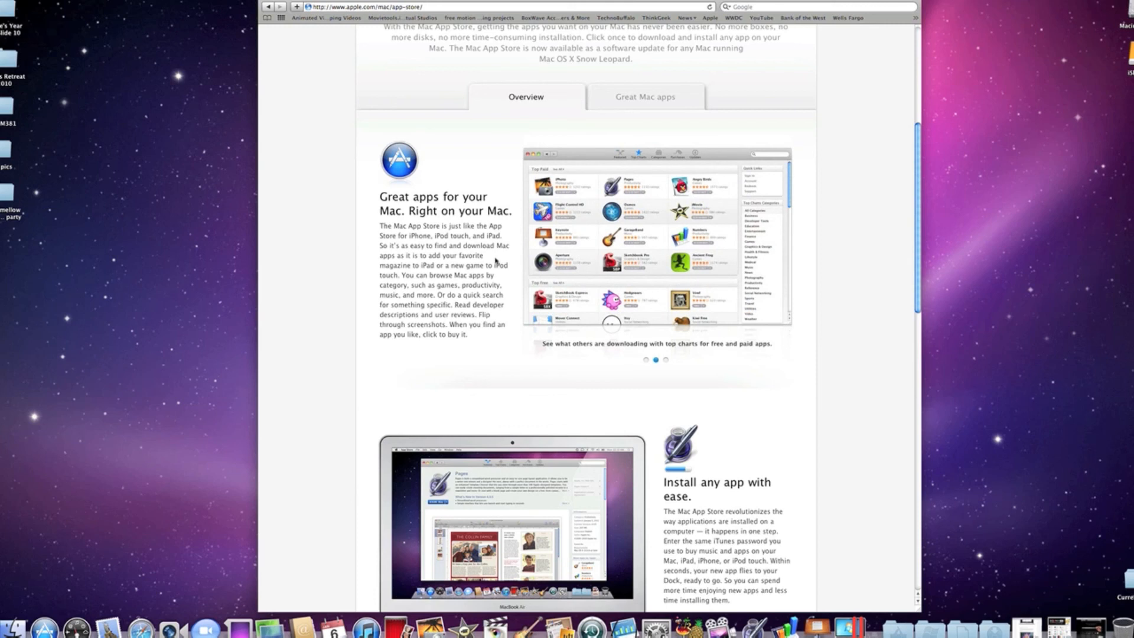
left_click(665, 359)
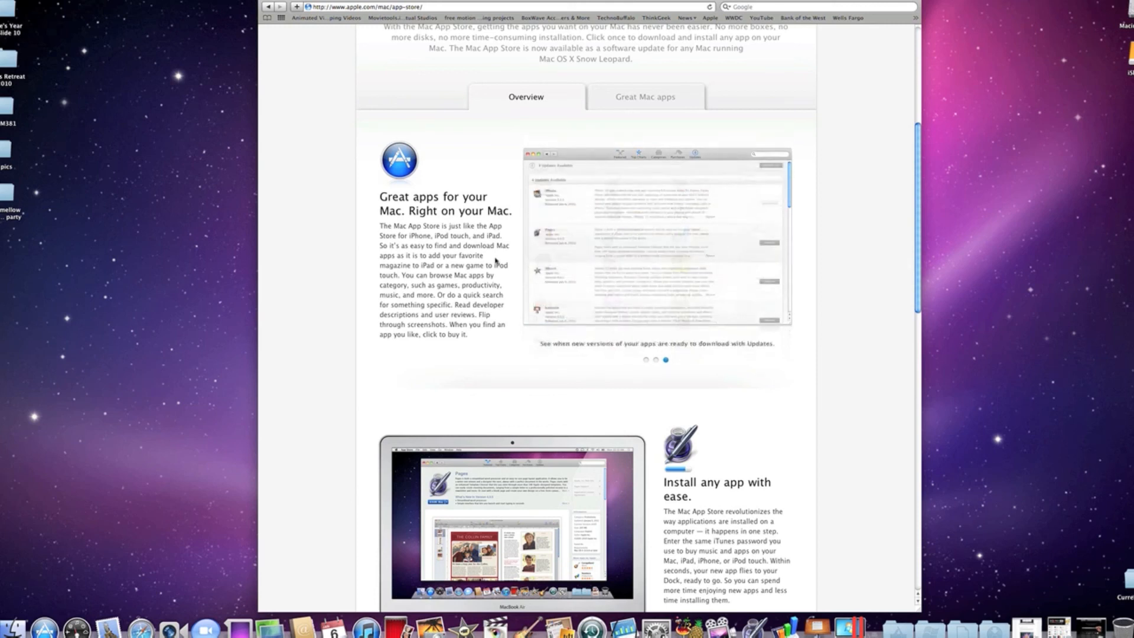